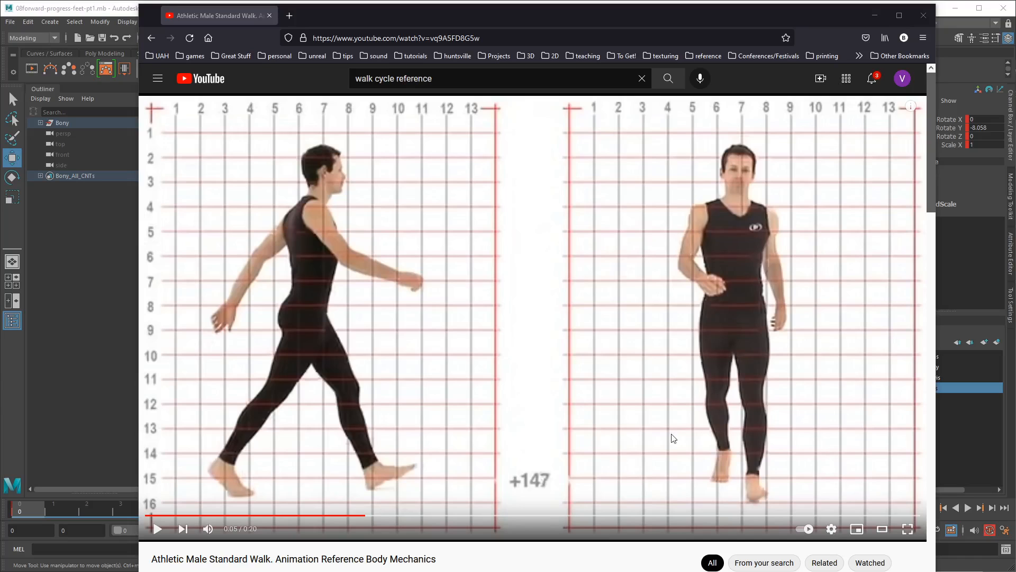
{"action": "mouse_move", "coordinate": [328, 502]}
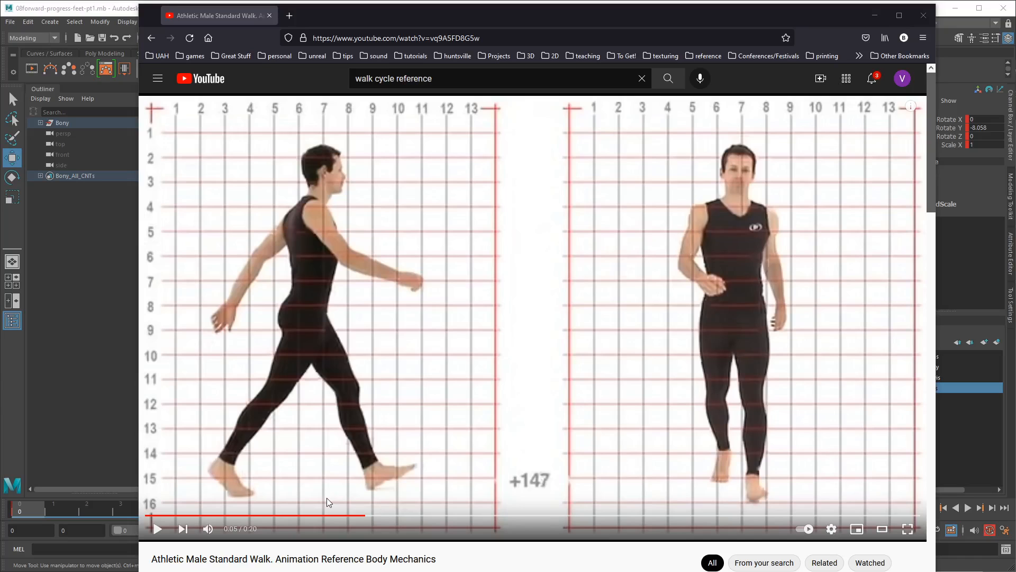
{"action": "mouse_move", "coordinate": [433, 19]}
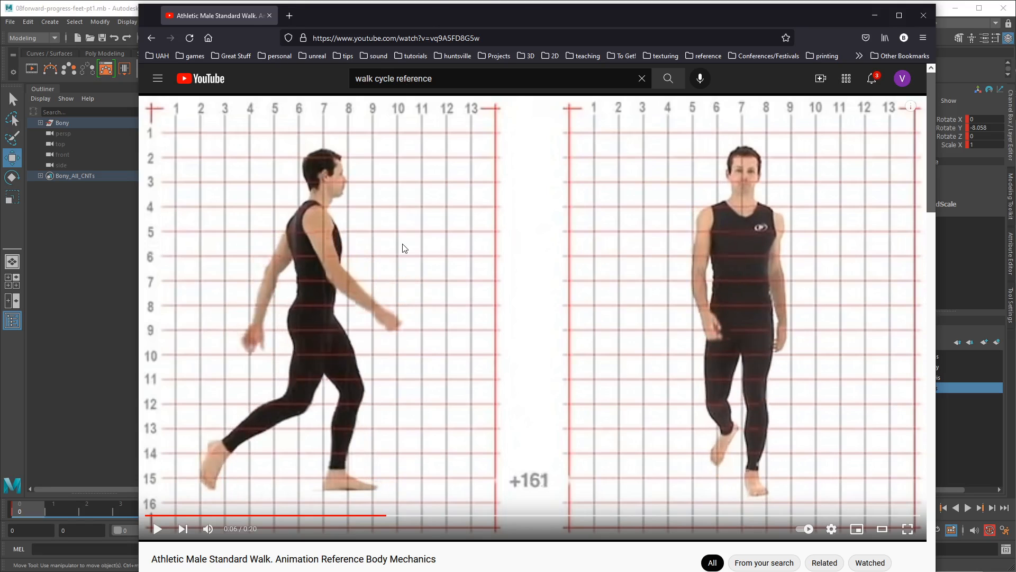
{"action": "mouse_move", "coordinate": [929, 115]}
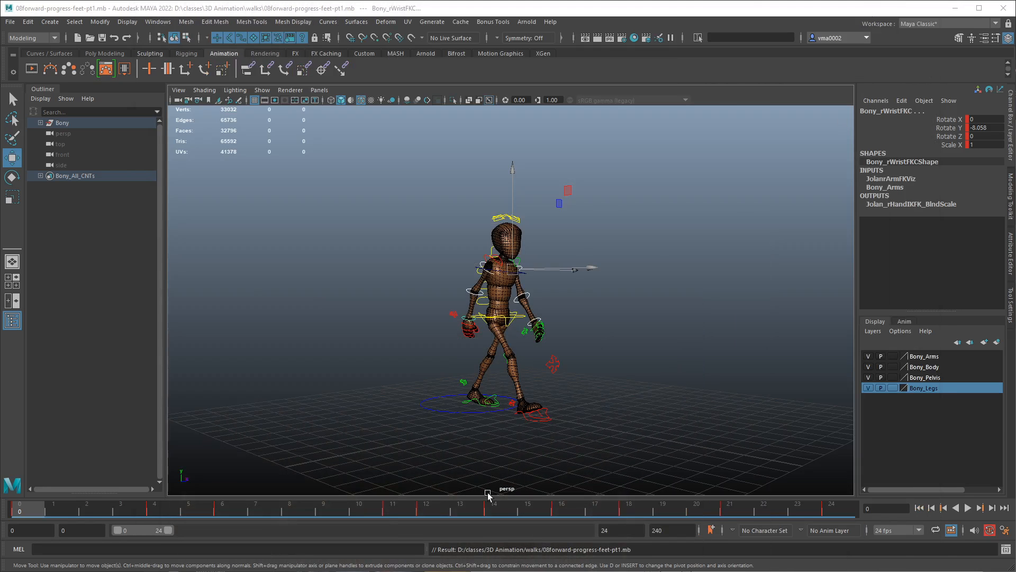
{"action": "left_click", "coordinate": [426, 507]}
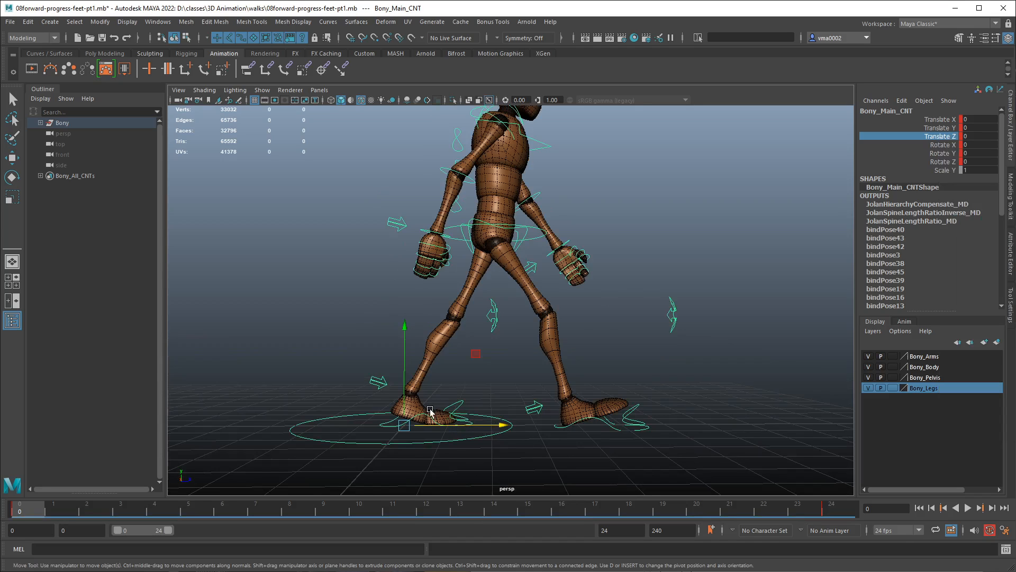
{"action": "left_click", "coordinate": [88, 507]}
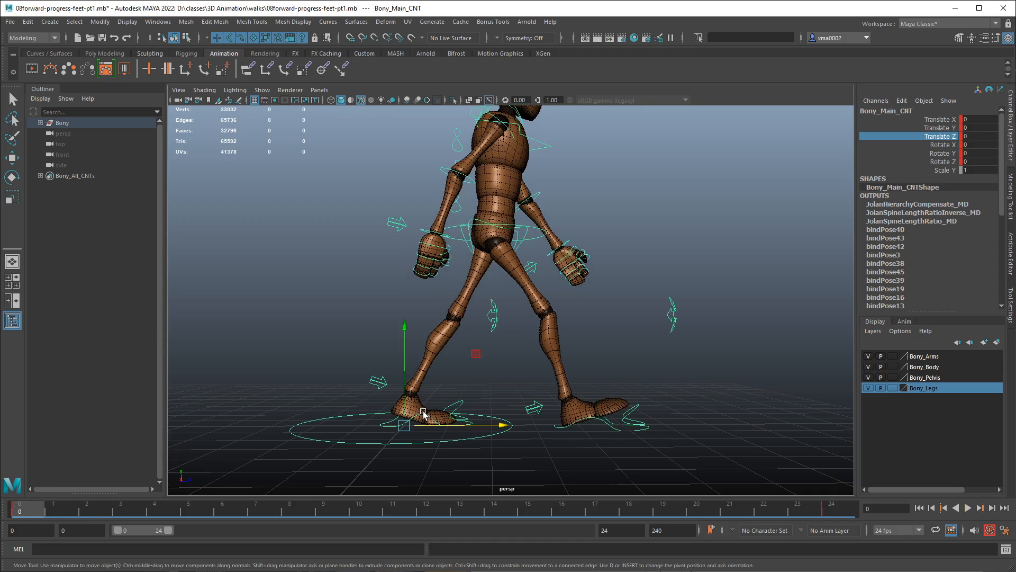
{"action": "left_click", "coordinate": [412, 412]}
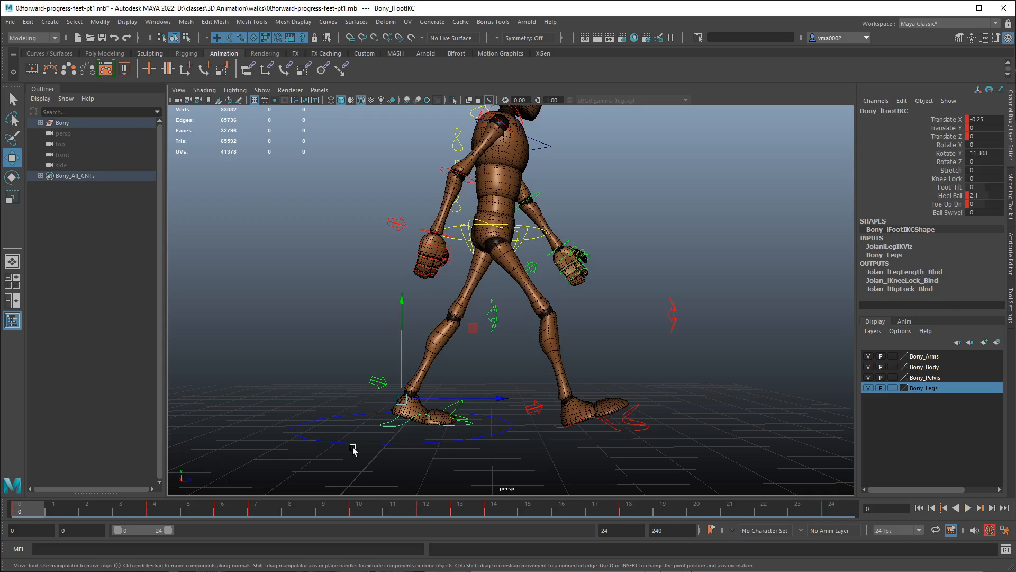
{"action": "left_click", "coordinate": [97, 512]}
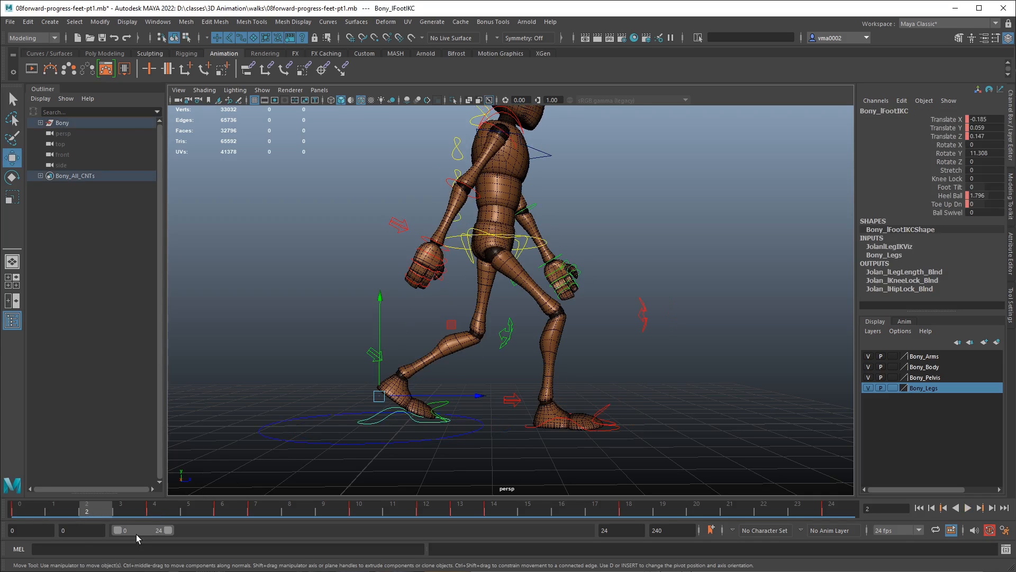
{"action": "mouse_move", "coordinate": [238, 525]}
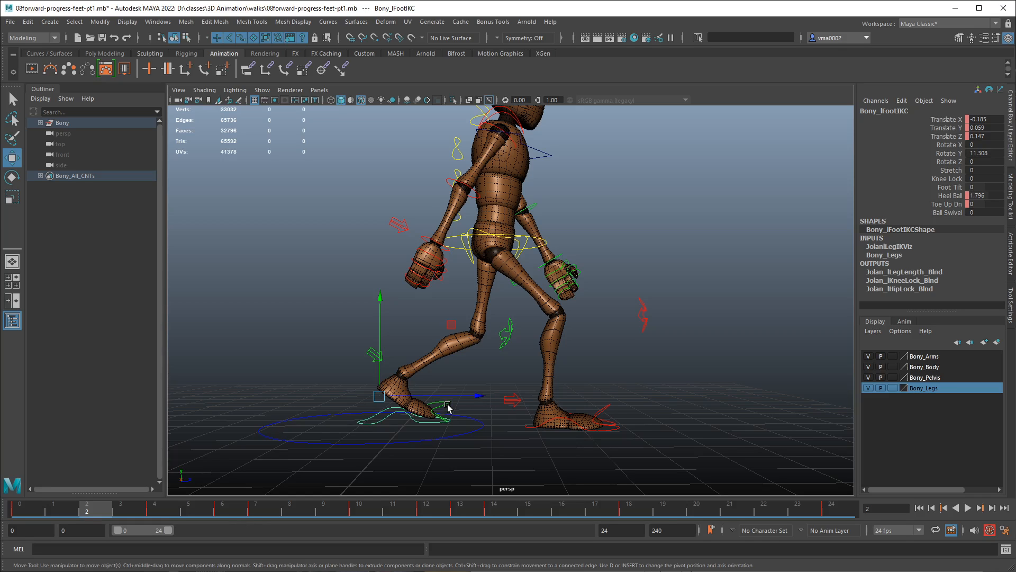
{"action": "mouse_move", "coordinate": [825, 454]}
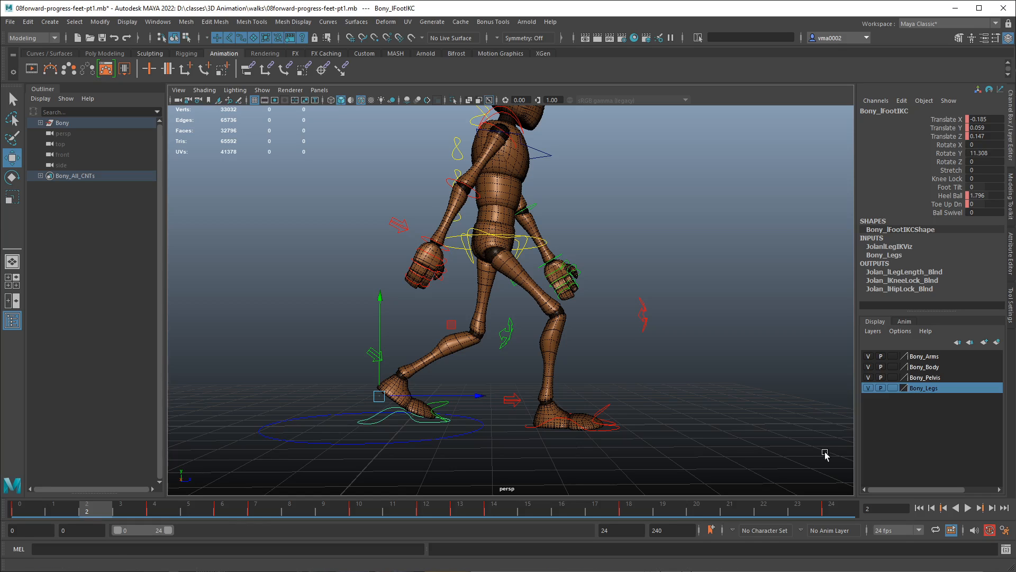
{"action": "mouse_move", "coordinate": [401, 445]}
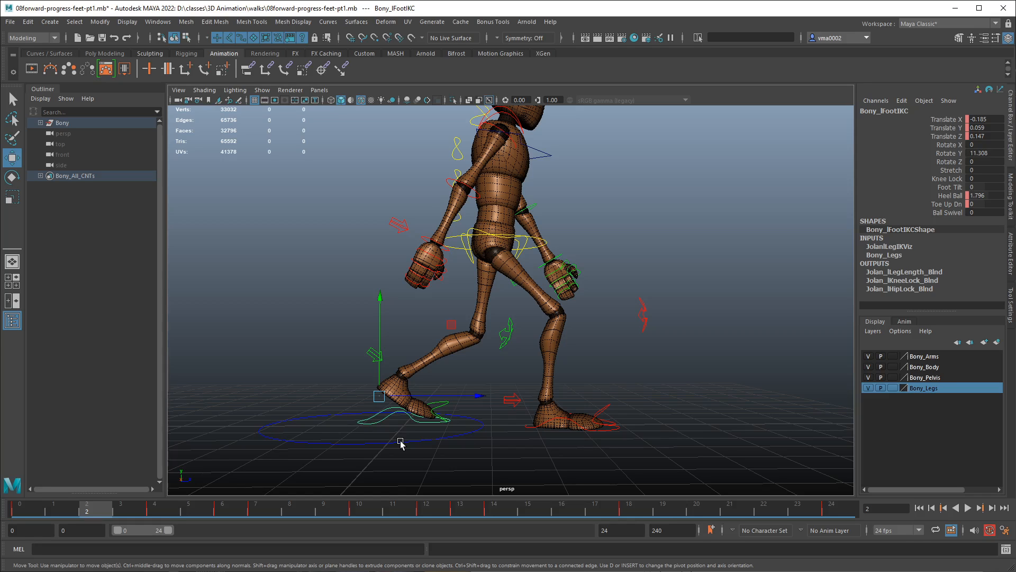
{"action": "mouse_move", "coordinate": [29, 512]}
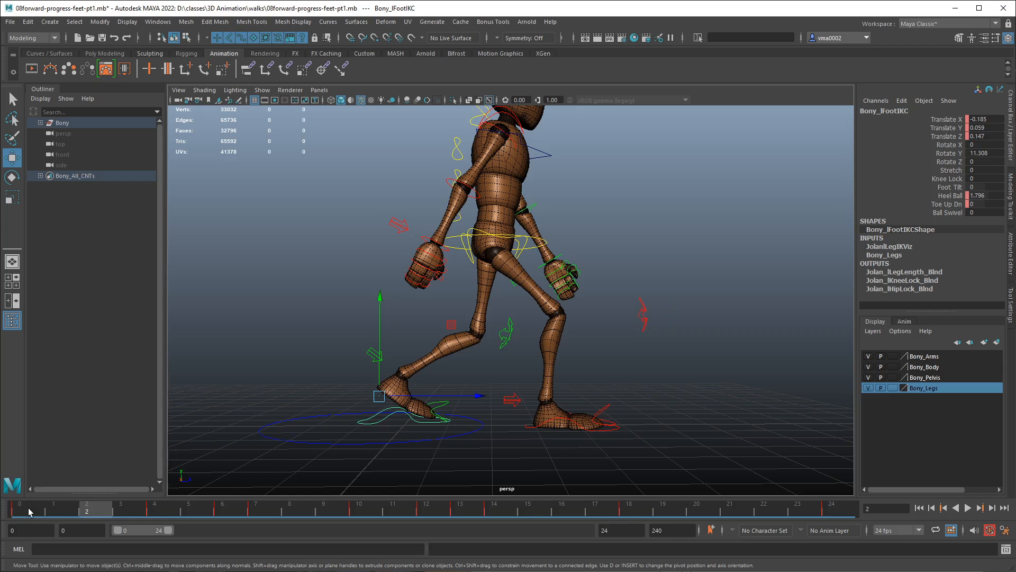
{"action": "left_click", "coordinate": [19, 509]}
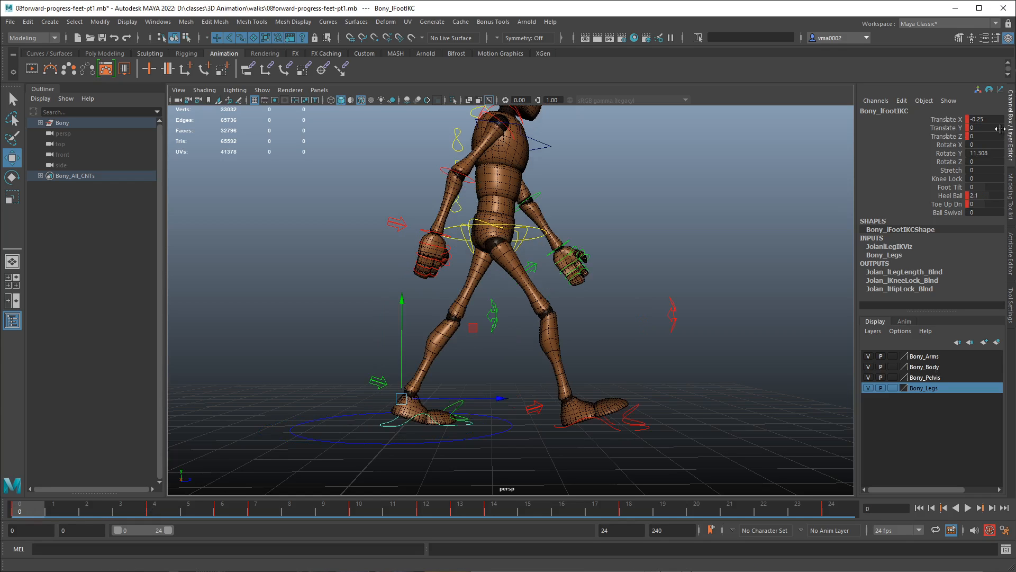
{"action": "mouse_move", "coordinate": [965, 199]}
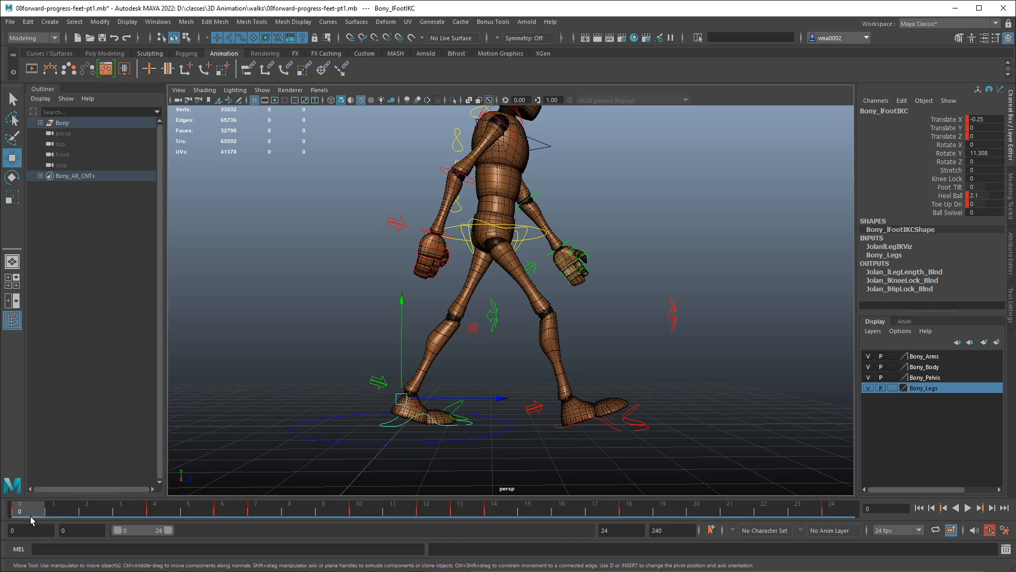
- Paste the copied keys onto frame 2 from the Time Slider's context menu
{"action": "right_click", "coordinate": [21, 514]}
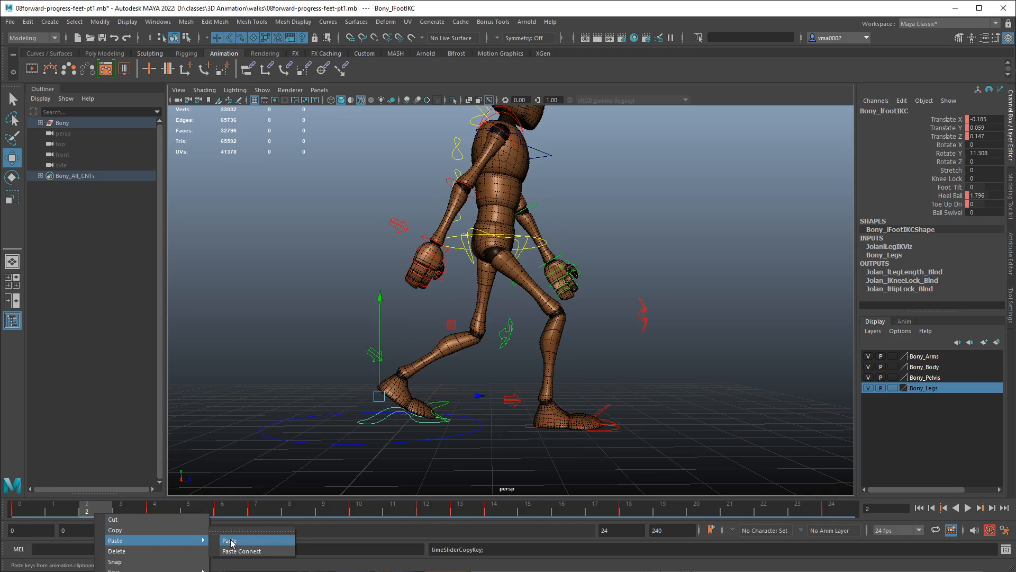
{"action": "left_click", "coordinate": [229, 540]}
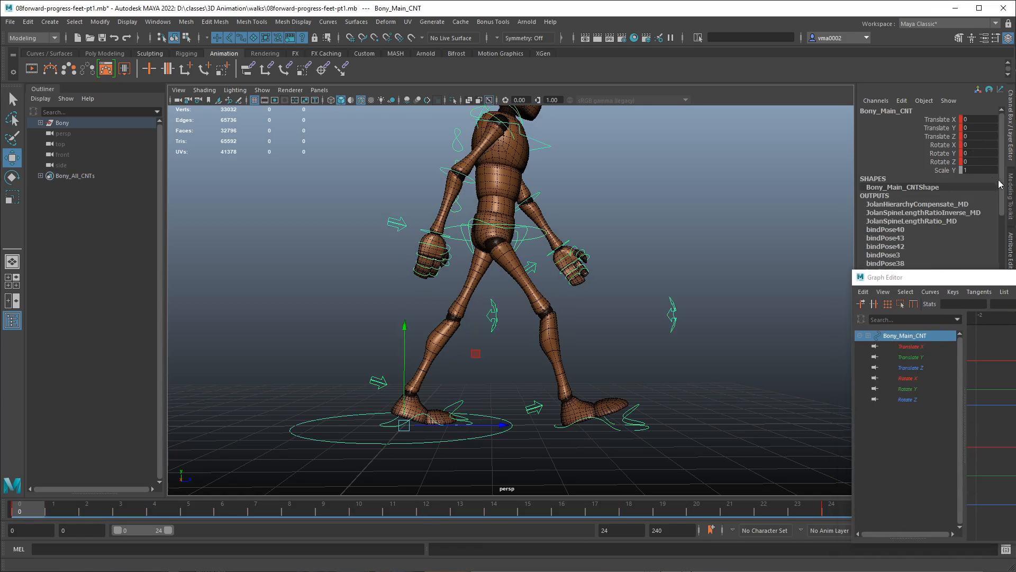
- Mute Bony_Main_CNT's Translate Z channel, then select Bony_rFootIKC at frame 3
{"action": "right_click", "coordinate": [939, 136]}
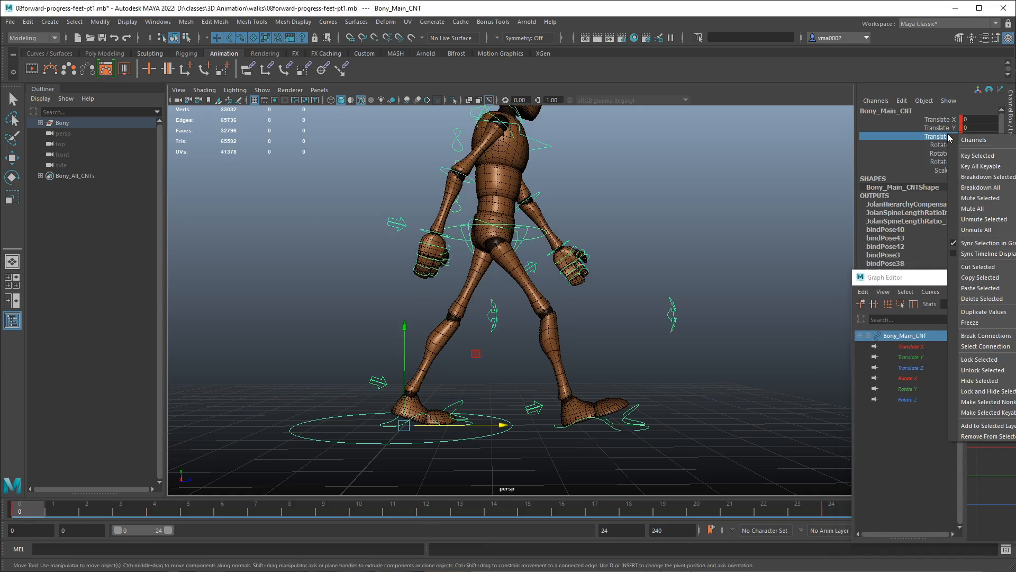
{"action": "left_click", "coordinate": [981, 198]}
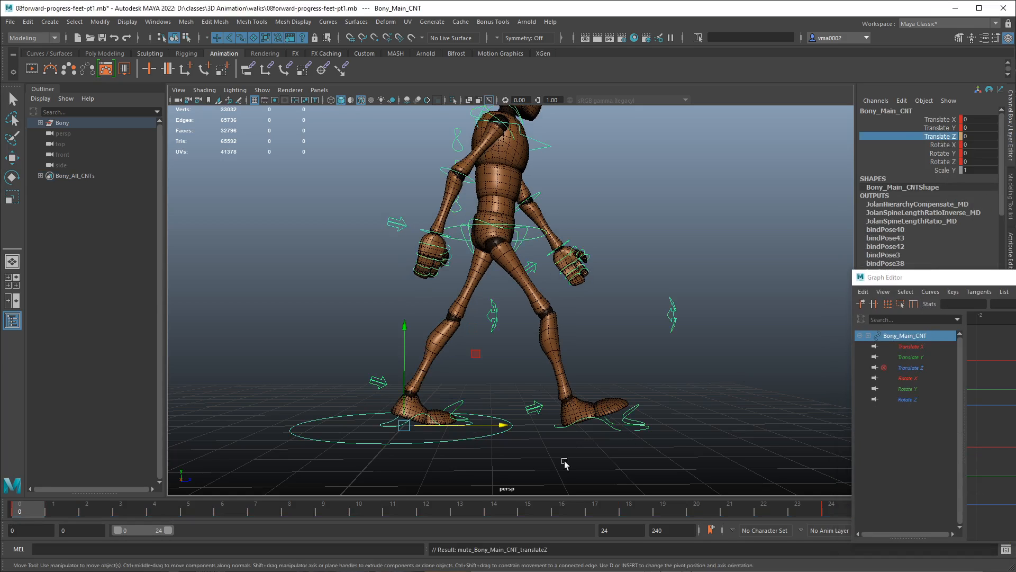
{"action": "left_click", "coordinate": [53, 506]}
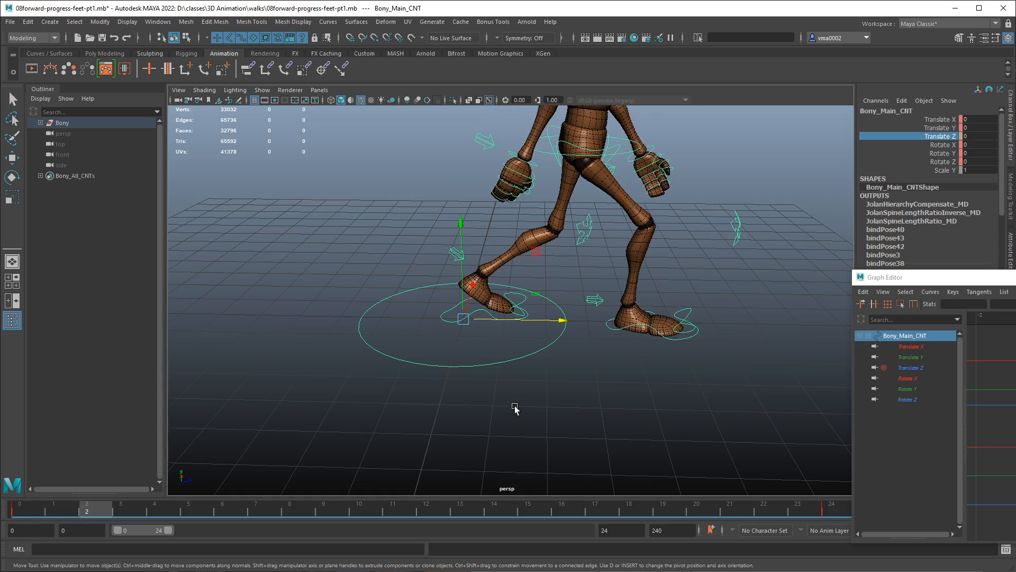
{"action": "left_click", "coordinate": [20, 508]}
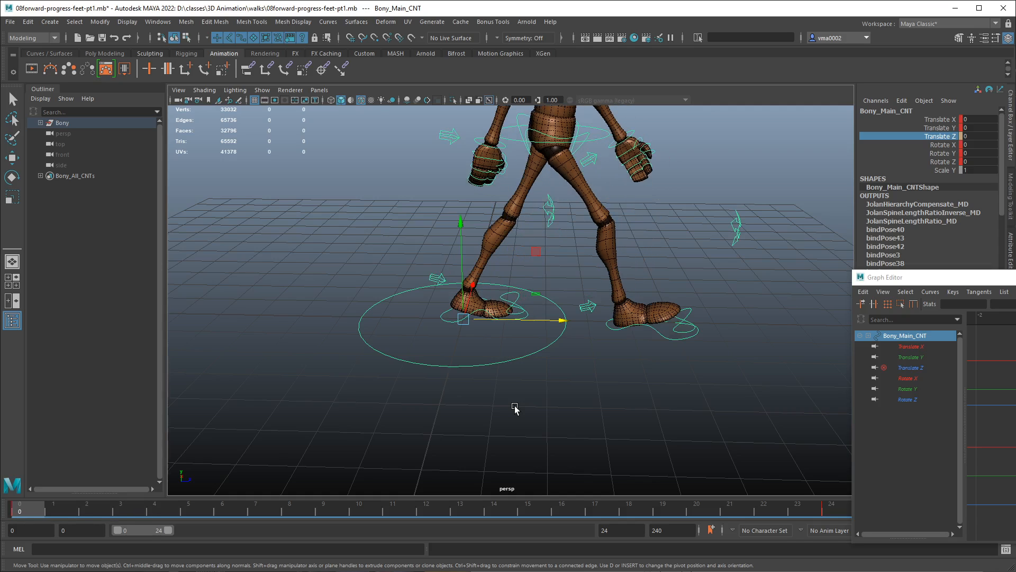
{"action": "left_click", "coordinate": [53, 505]}
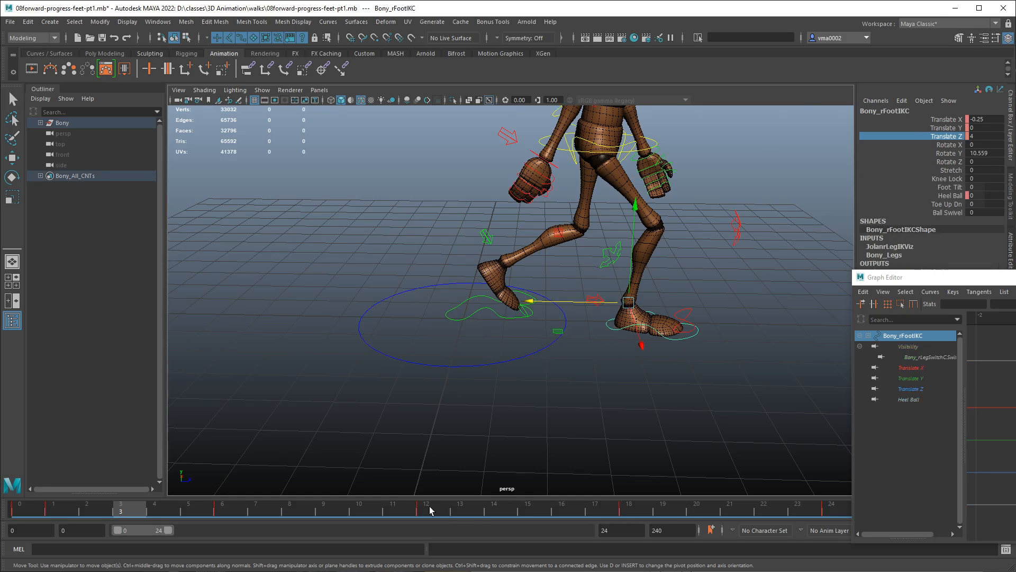
- At frame 12, select Bony_rFootIKC and add Heel Ball to its selected channels
{"action": "left_click", "coordinate": [460, 508]}
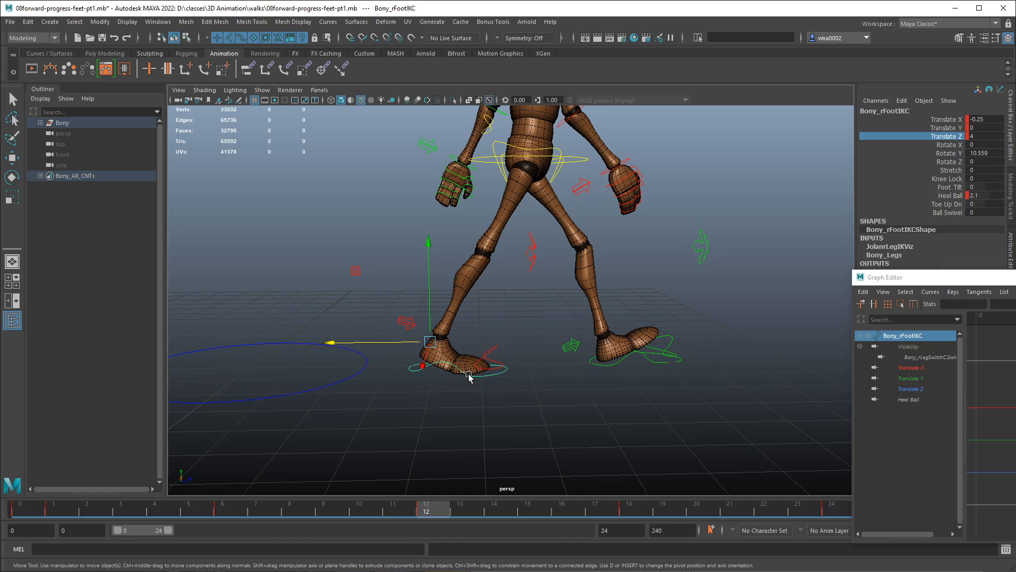
{"action": "left_click", "coordinate": [499, 509]}
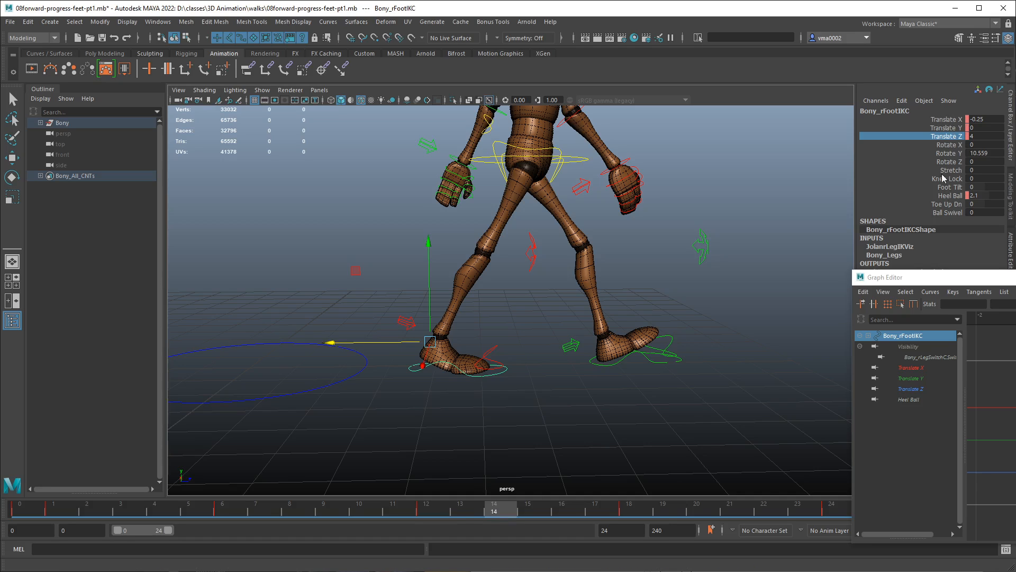
{"action": "left_click", "coordinate": [950, 119]}
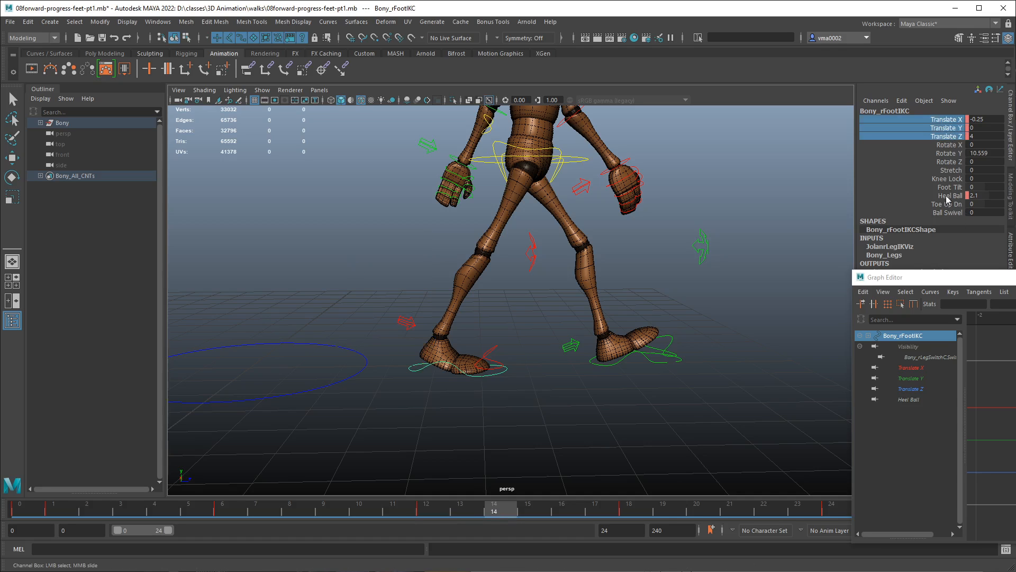
{"action": "left_click", "coordinate": [948, 195]}
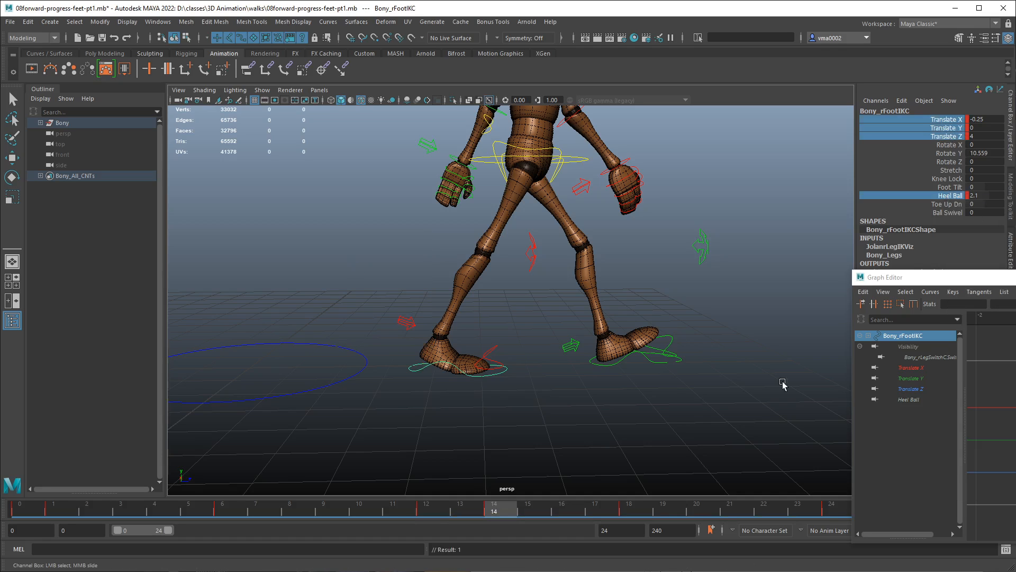
{"action": "left_click", "coordinate": [426, 510]}
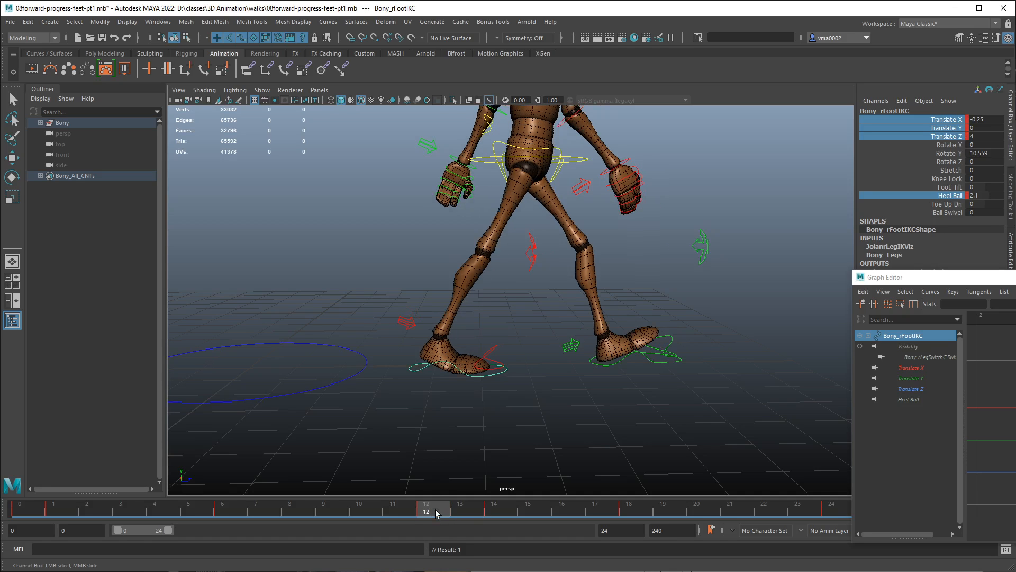
- Review the heel roll across frames 10–15, return to the cycle start and clear selection
{"action": "left_click", "coordinate": [499, 509]}
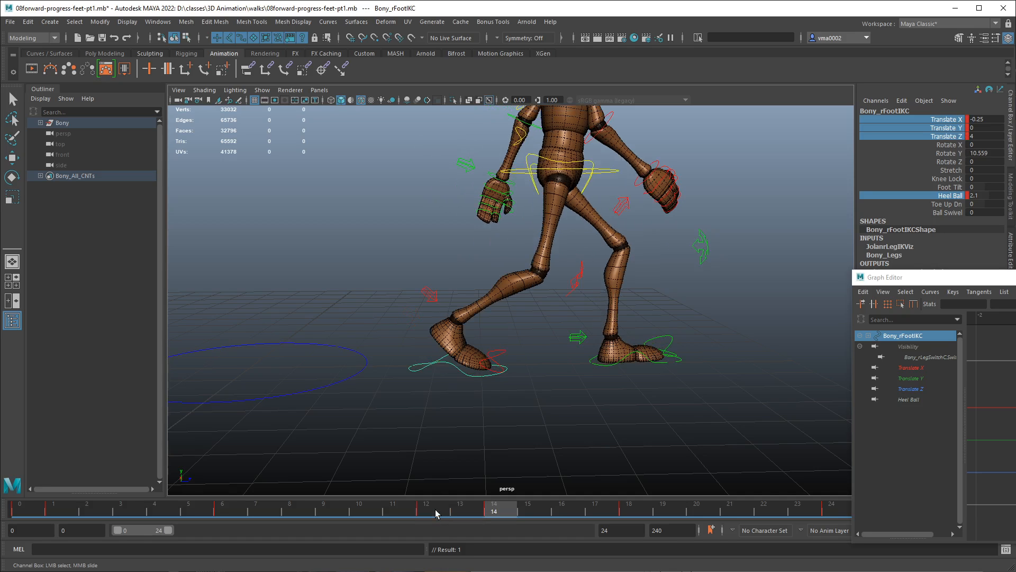
{"action": "left_click", "coordinate": [359, 505]}
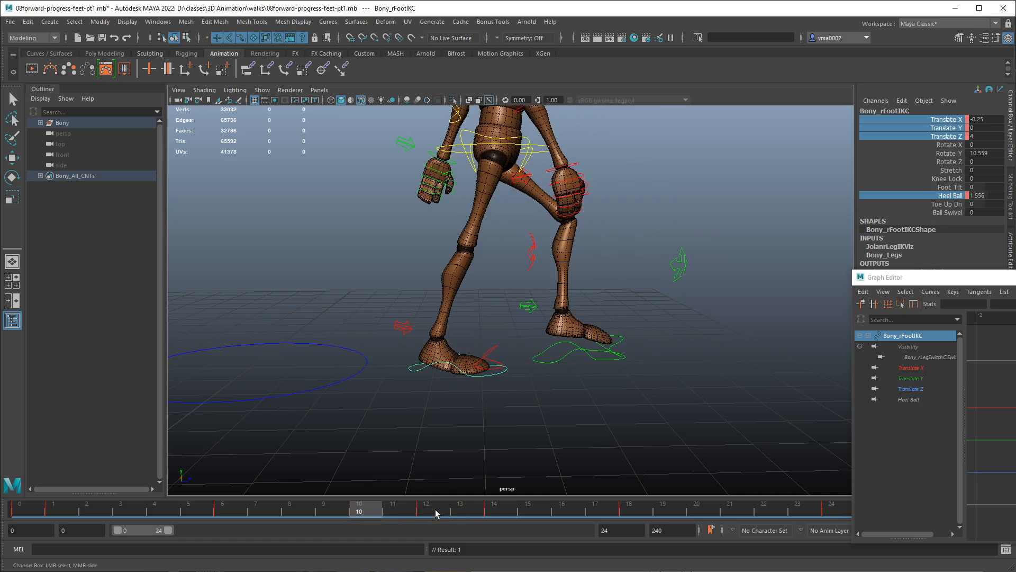
{"action": "left_click", "coordinate": [527, 504]}
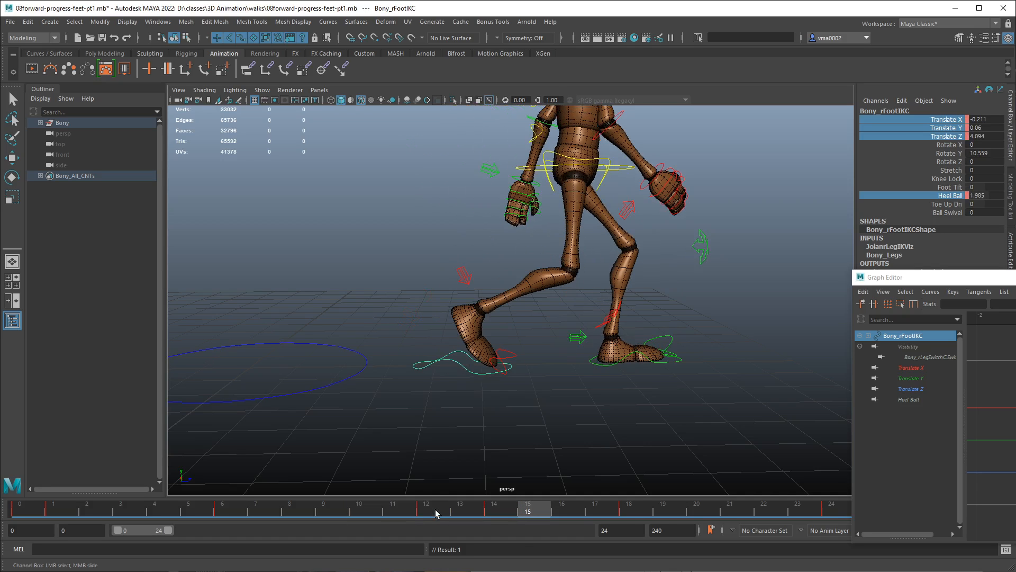
{"action": "left_click", "coordinate": [460, 509]}
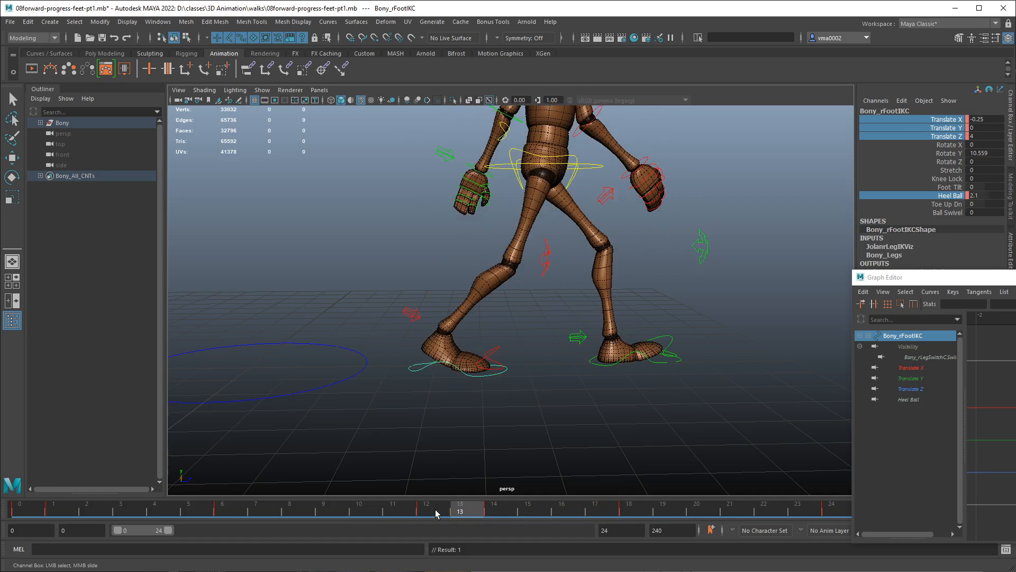
{"action": "left_click", "coordinate": [426, 509]}
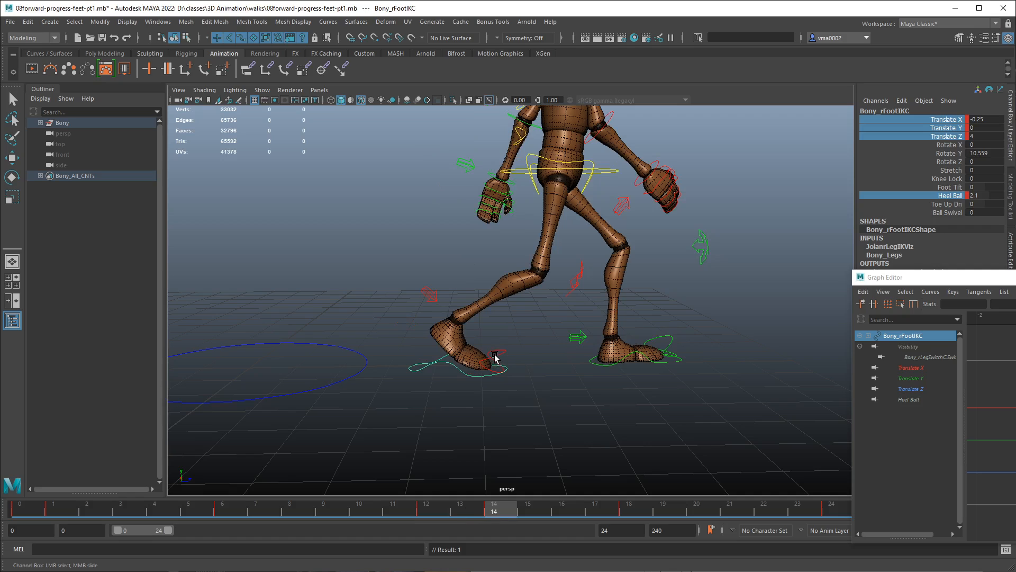
{"action": "mouse_move", "coordinate": [531, 263]}
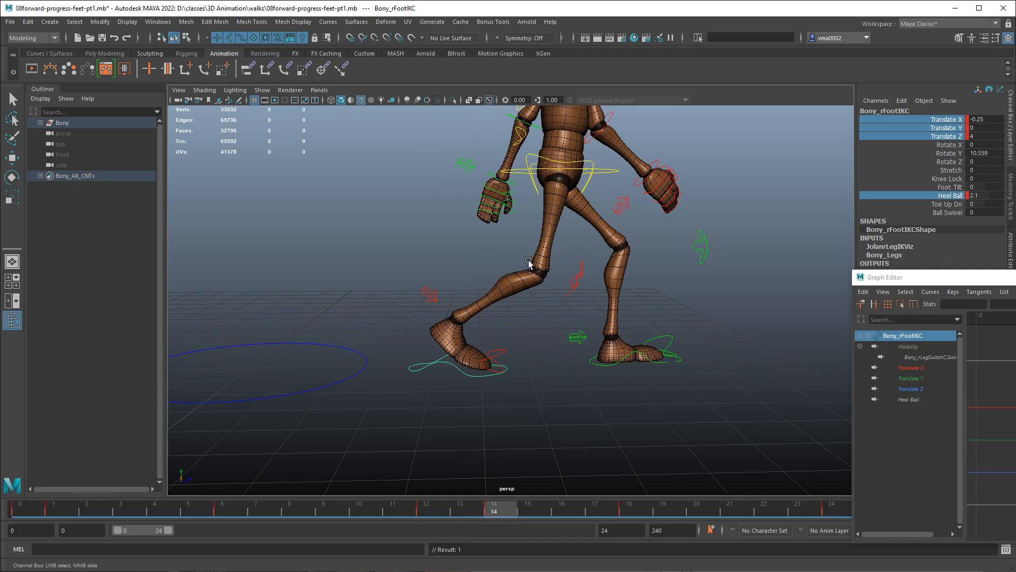
{"action": "mouse_move", "coordinate": [483, 338]}
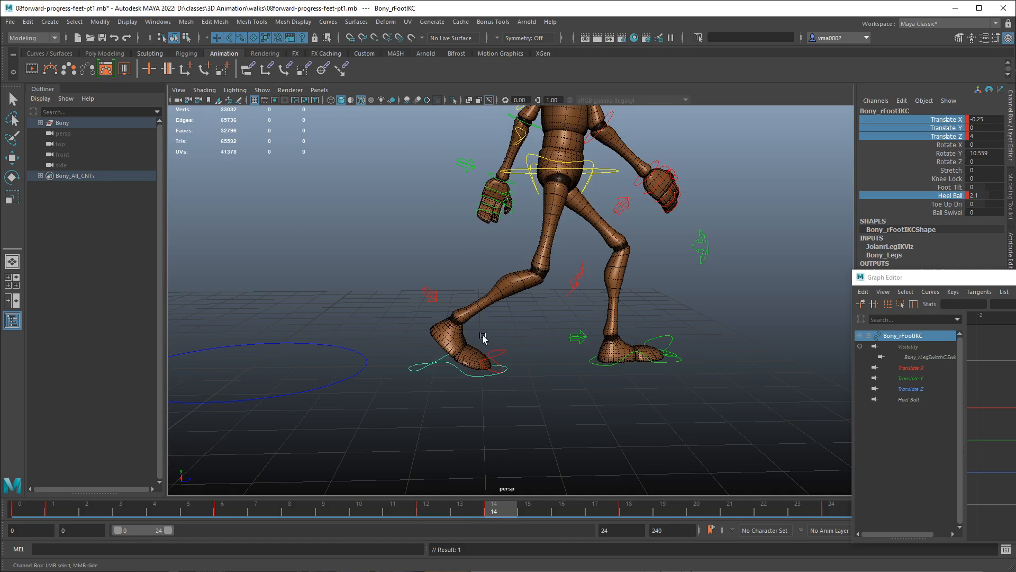
{"action": "mouse_move", "coordinate": [457, 357]}
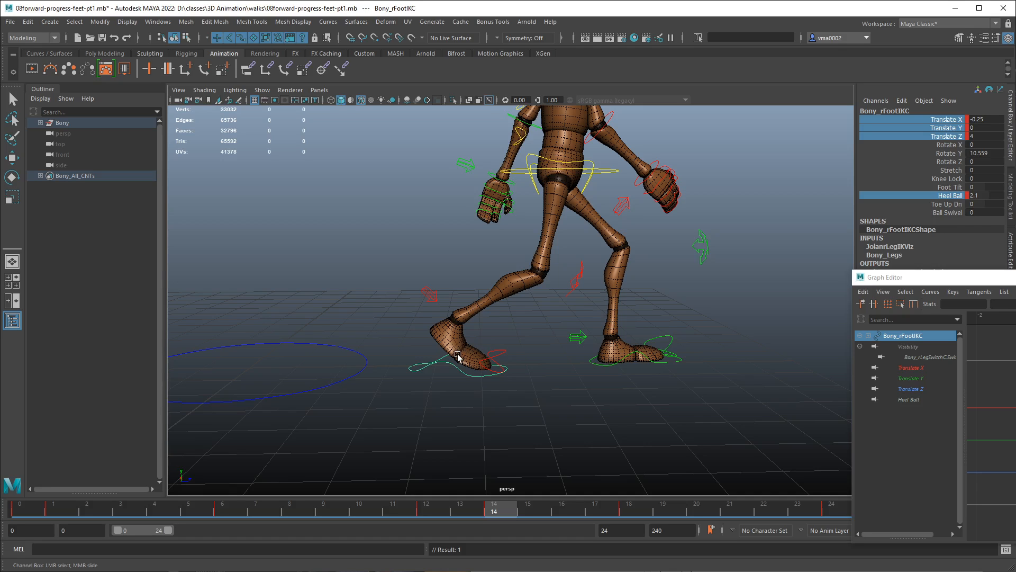
{"action": "left_click", "coordinate": [357, 509]}
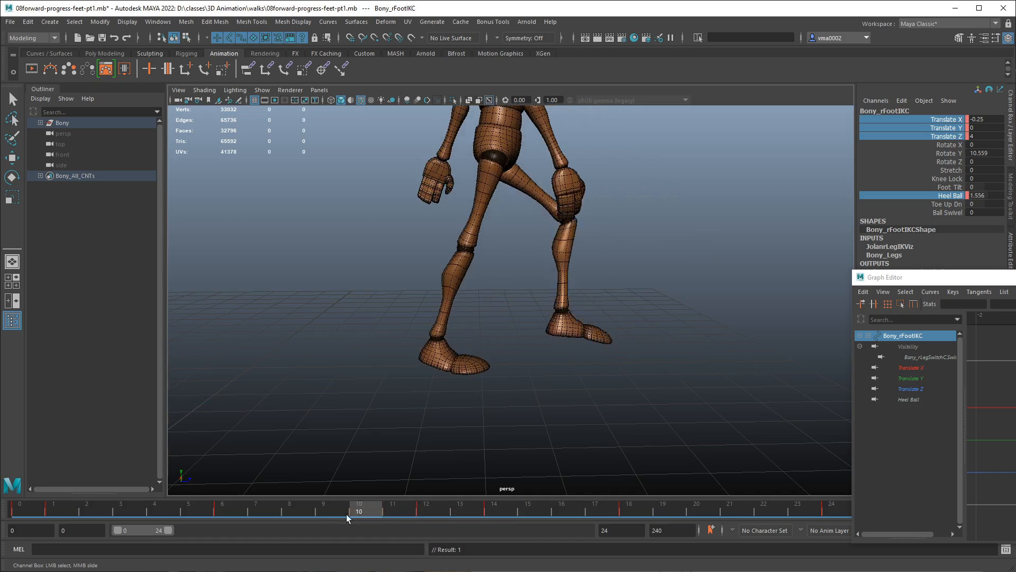
{"action": "left_click", "coordinate": [323, 510]}
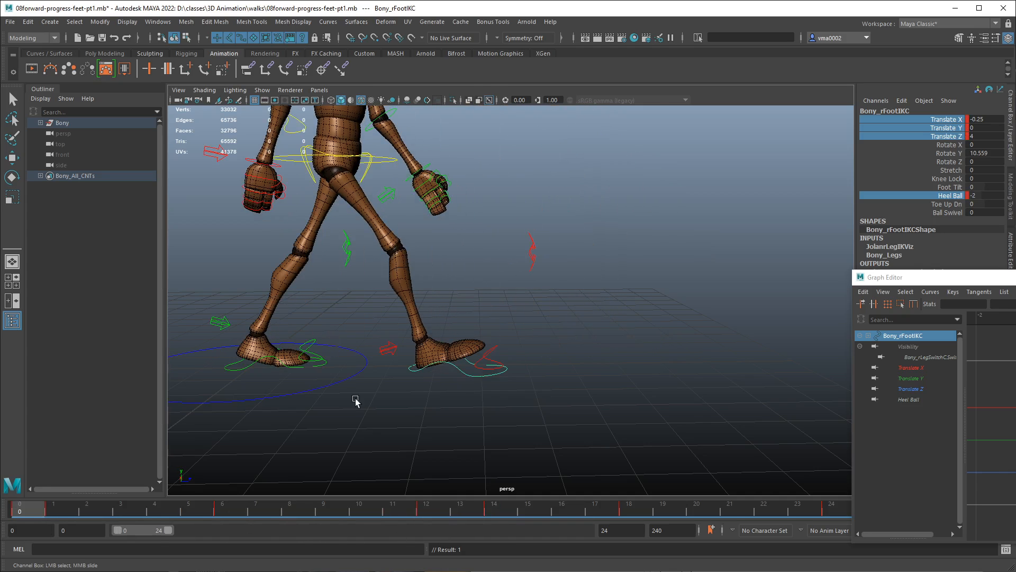
{"action": "left_click", "coordinate": [10, 21]}
{"action": "type", "text": "08forward-progress-feet-pt2.mb"}
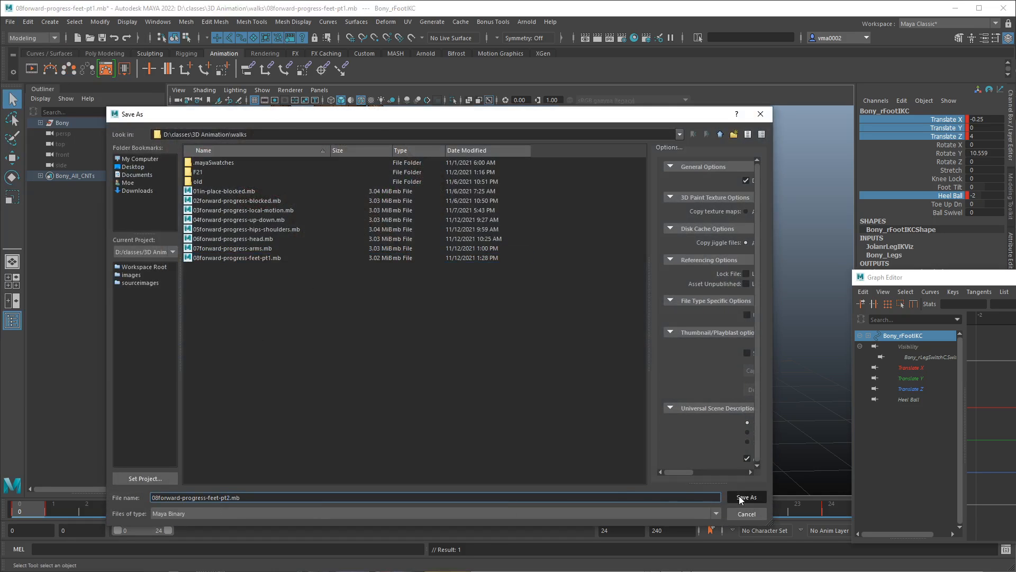
- Save the scene as 08forward-progress-feet-pt2.mb
{"action": "left_click", "coordinate": [746, 497]}
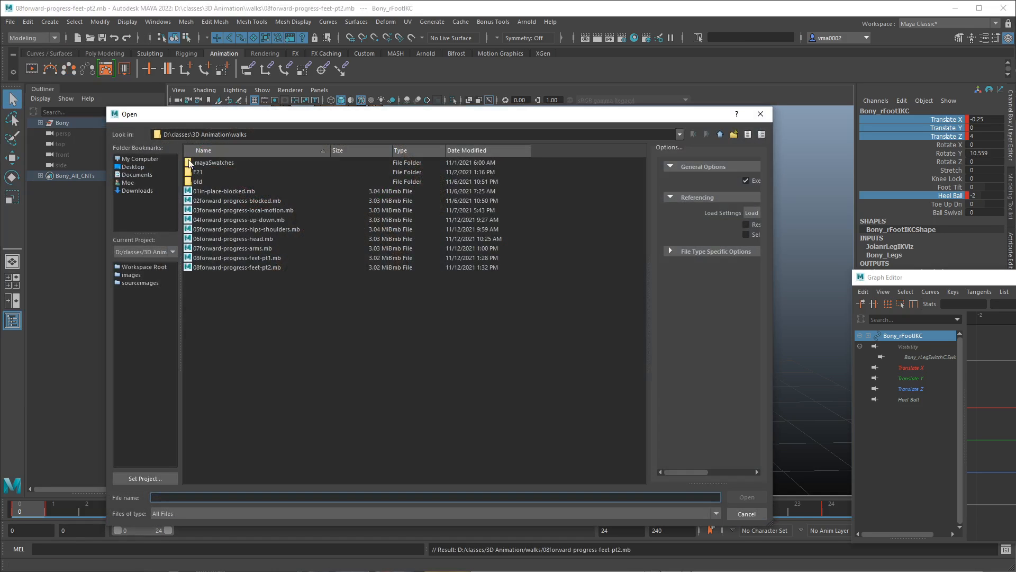
{"action": "mouse_move", "coordinate": [223, 196]}
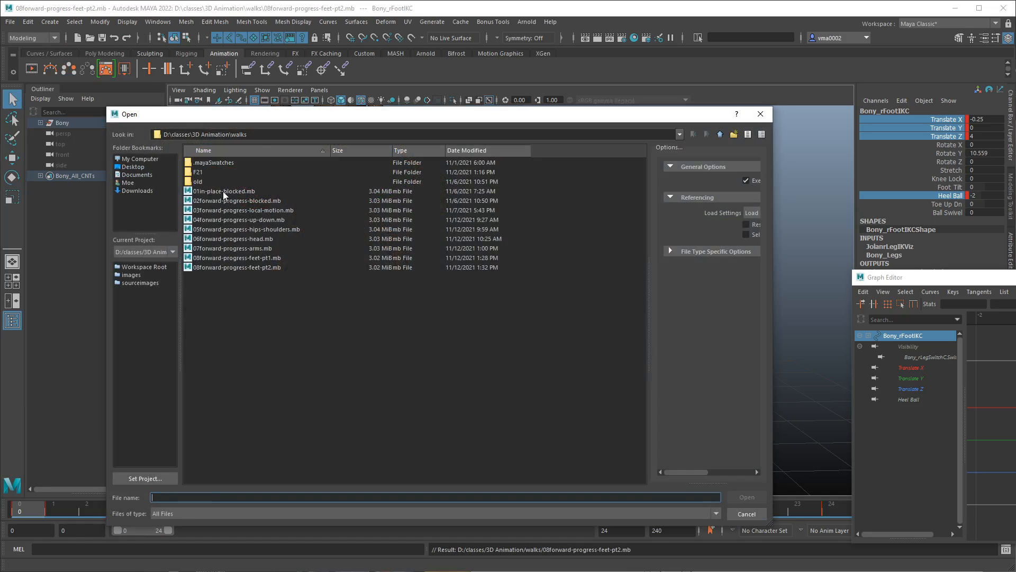
- Open 01in-place-blocked.mb and set the playback range to end at frame 24
{"action": "double_click", "coordinate": [224, 190]}
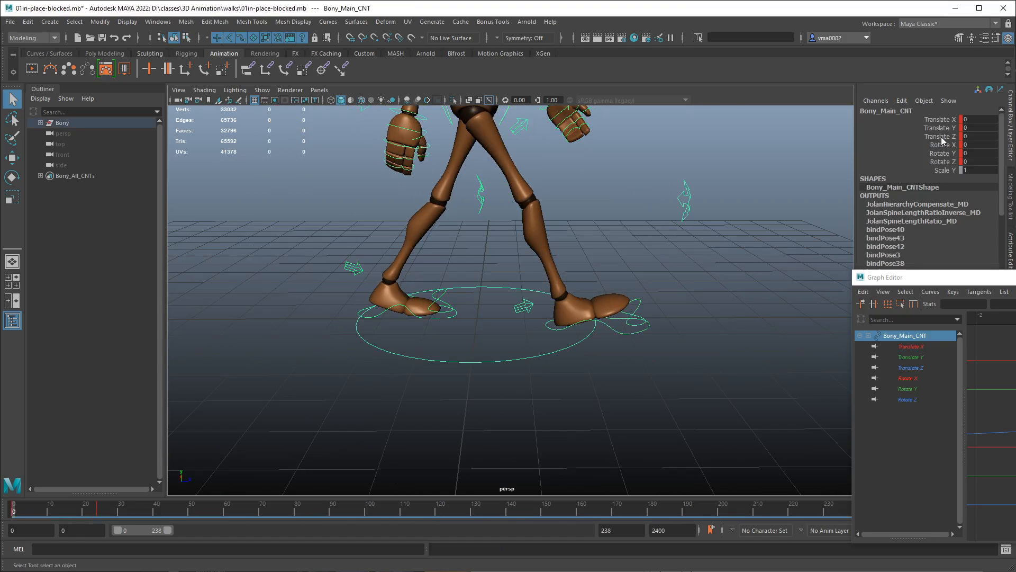
{"action": "right_click", "coordinate": [940, 136]}
{"action": "type", "text": "24"}
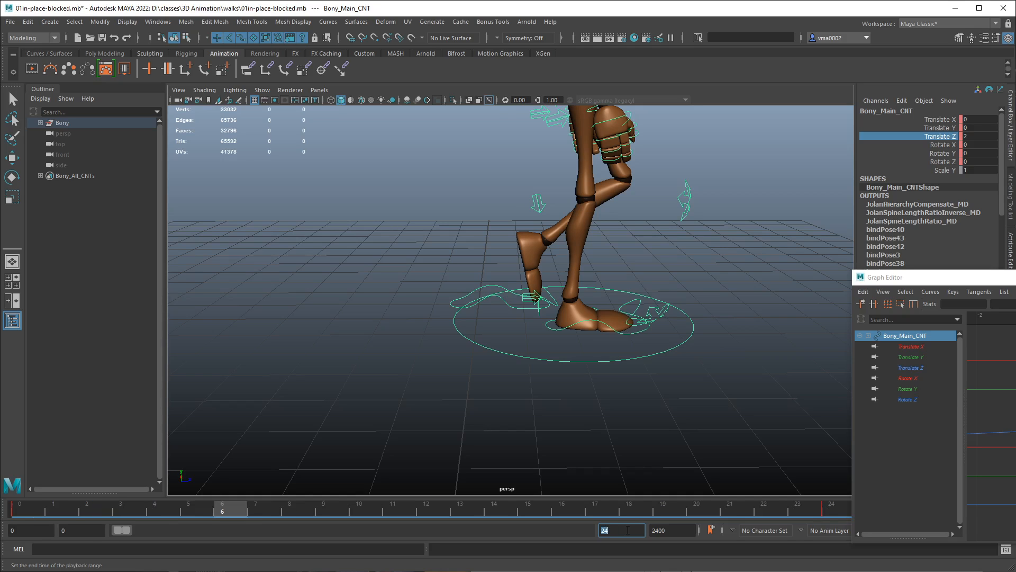
{"action": "left_click", "coordinate": [197, 510]}
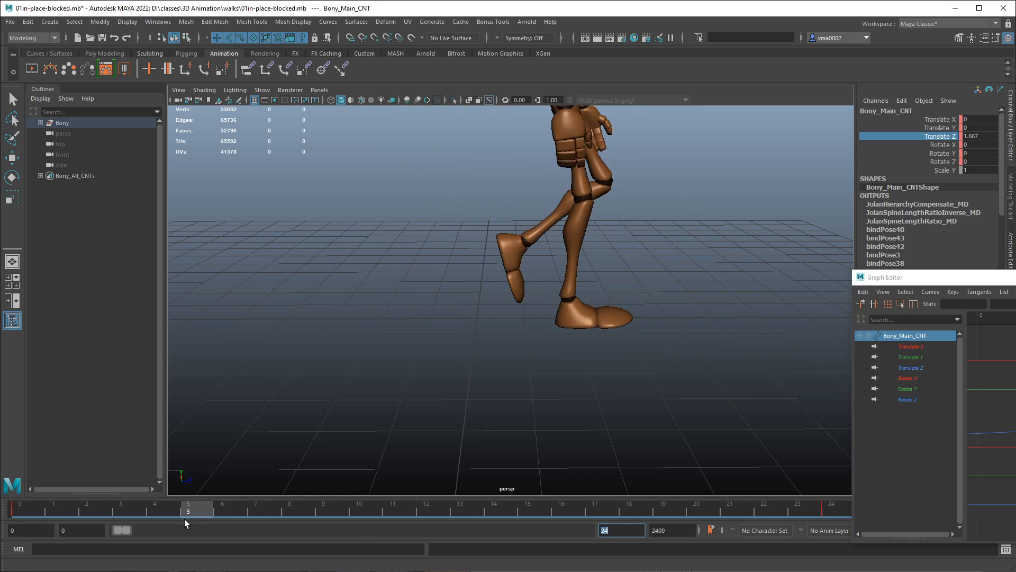
{"action": "left_click", "coordinate": [229, 509]}
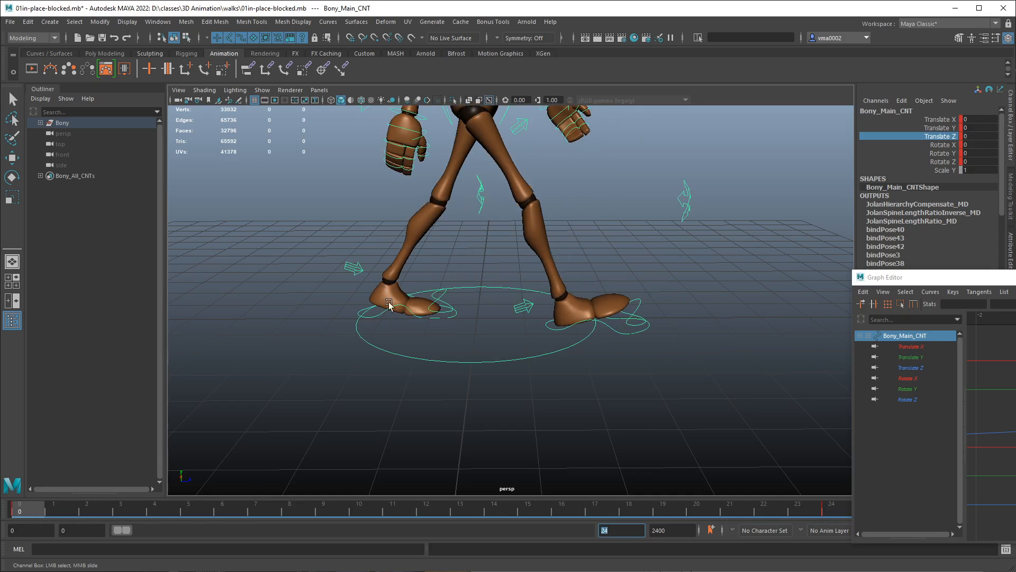
- Select the foot IK controls, view their animation curves, and check the pose at frame 3
{"action": "left_click", "coordinate": [389, 305]}
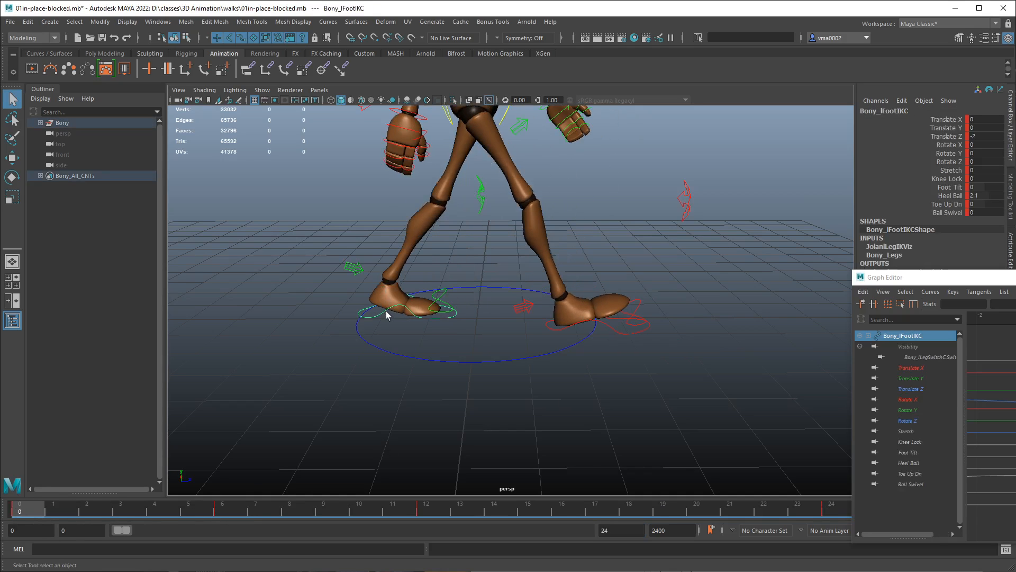
{"action": "left_click", "coordinate": [910, 388]}
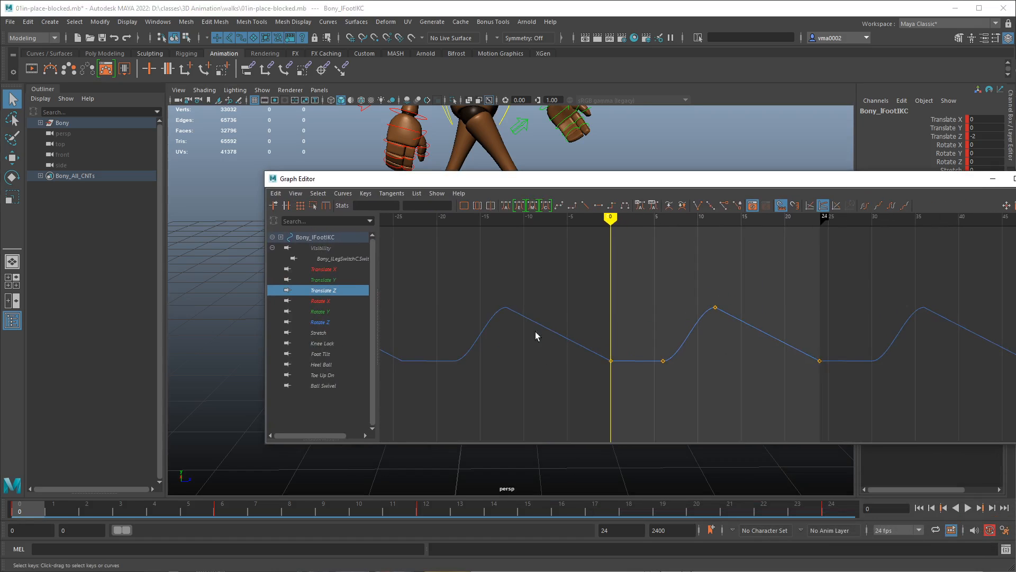
{"action": "mouse_move", "coordinate": [660, 320]}
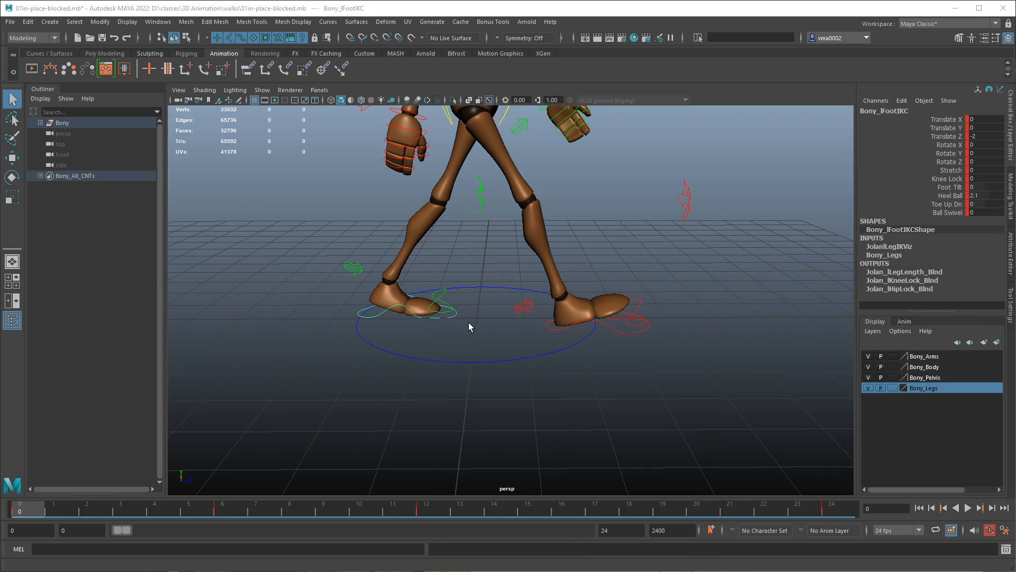
{"action": "mouse_move", "coordinate": [453, 316]}
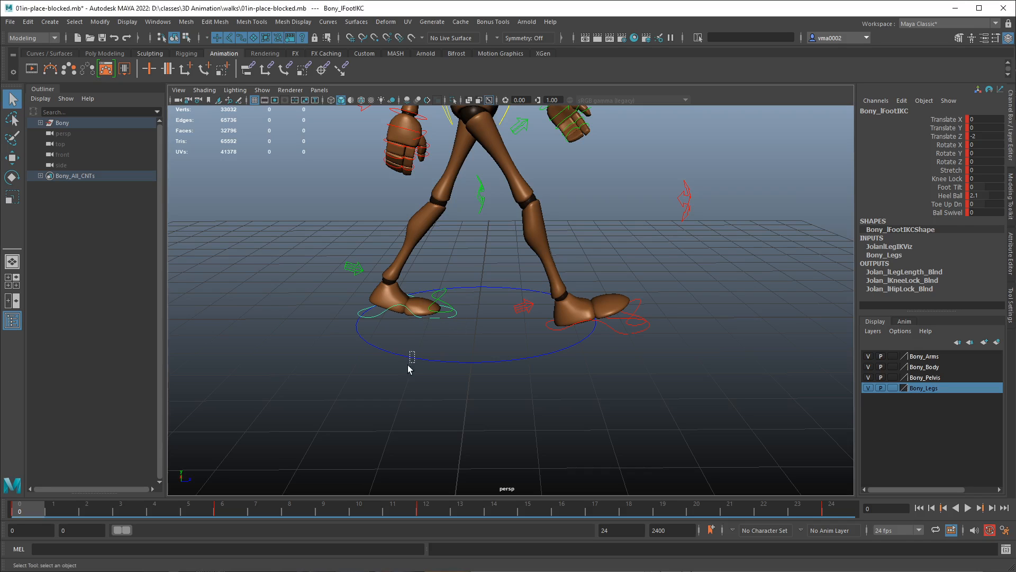
{"action": "left_click", "coordinate": [456, 361]}
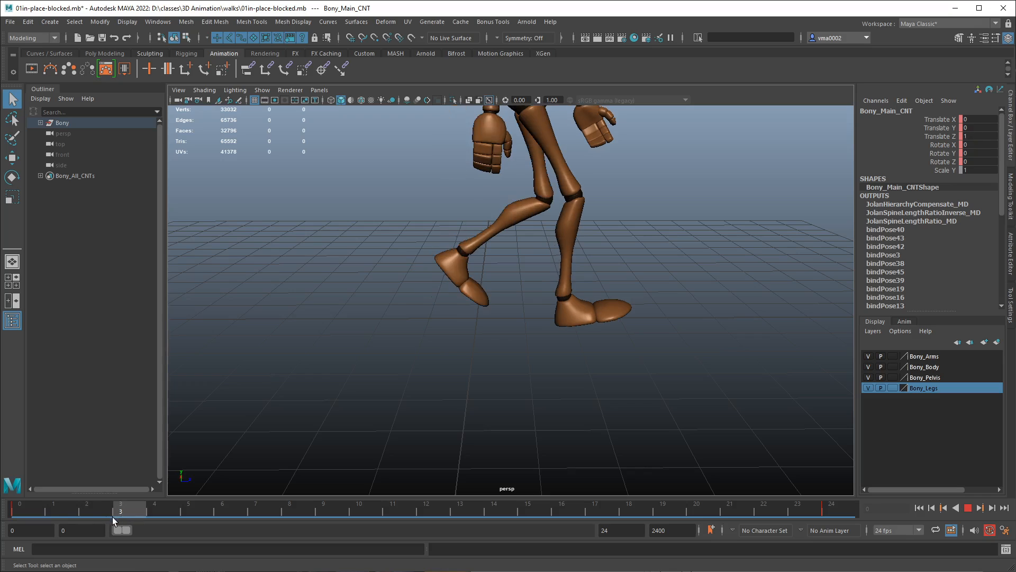
{"action": "left_click", "coordinate": [19, 509]}
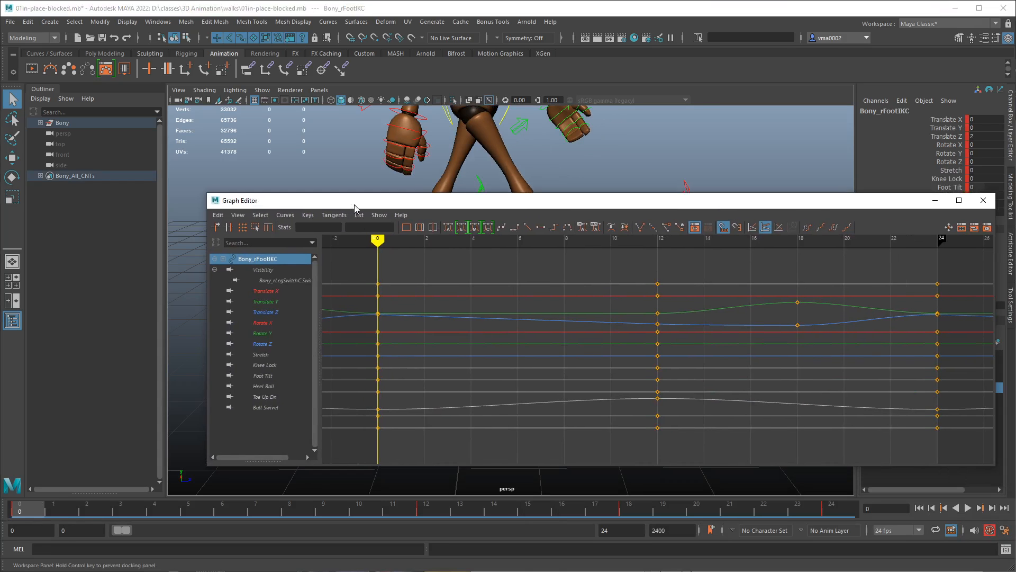
{"action": "left_click", "coordinate": [265, 312]}
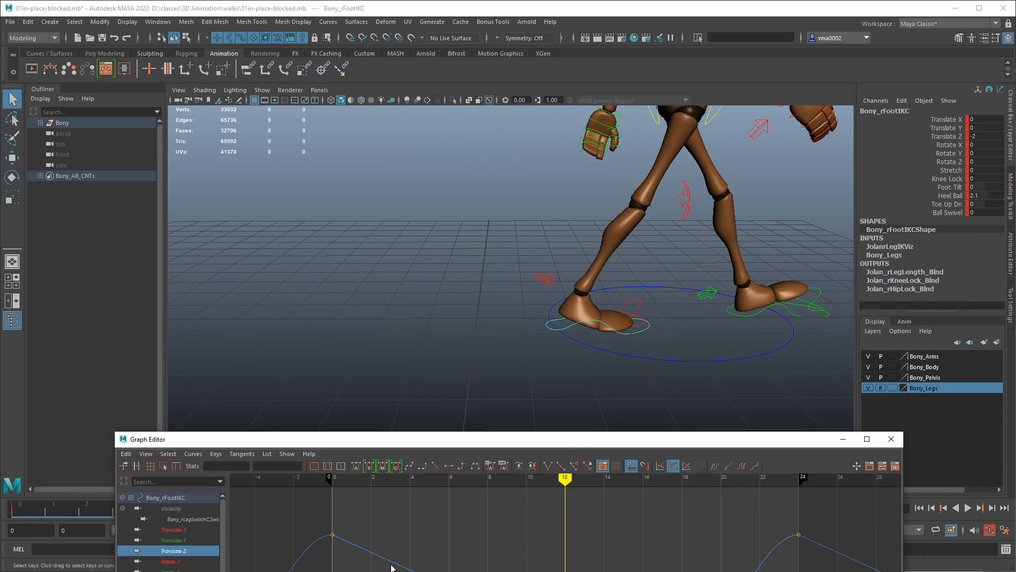
{"action": "mouse_move", "coordinate": [392, 567]}
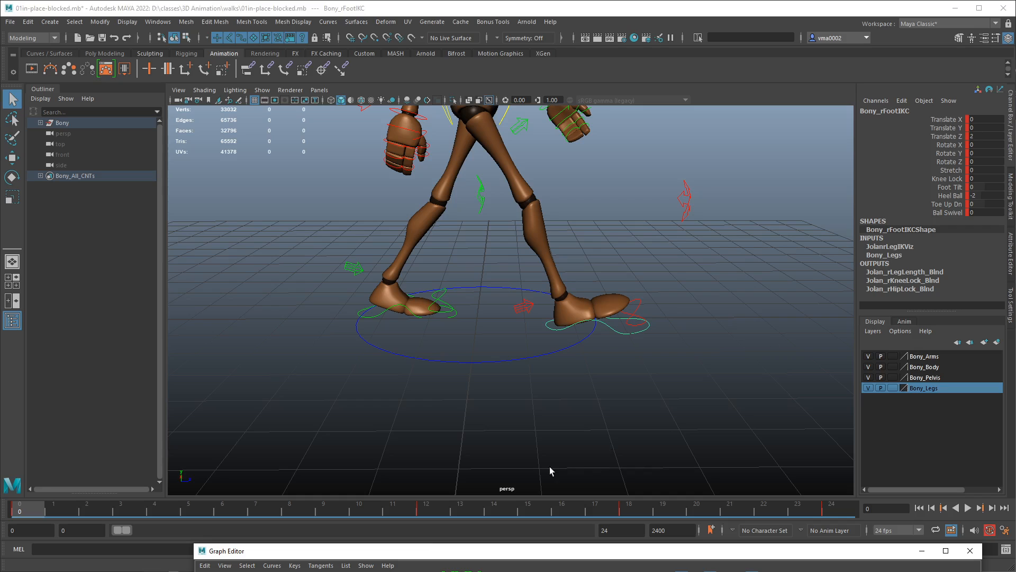
- Step through frames 0–2 while inspecting Bony_rFootIKC's Translate Z curve
{"action": "left_click", "coordinate": [53, 510]}
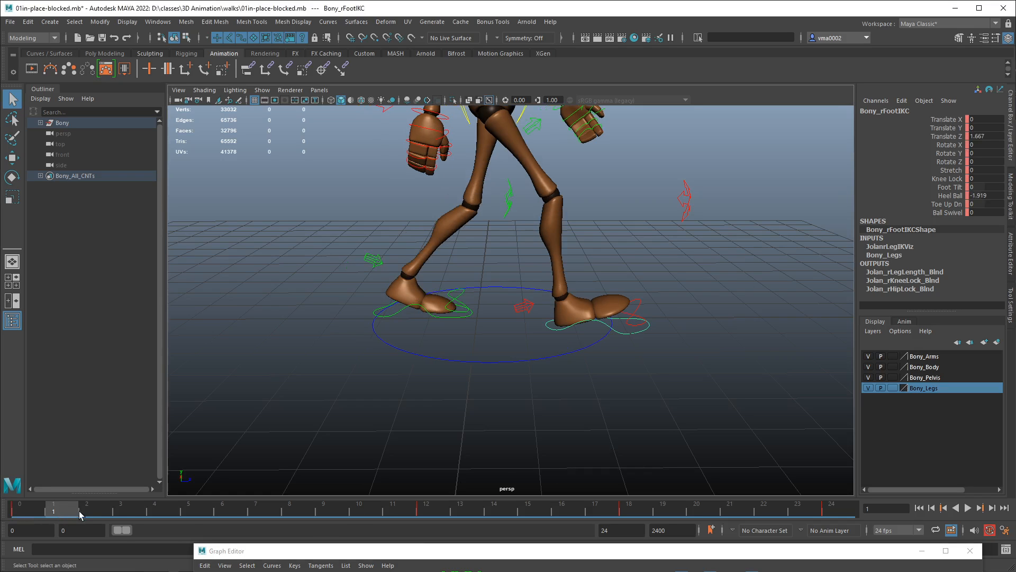
{"action": "left_click", "coordinate": [86, 509]}
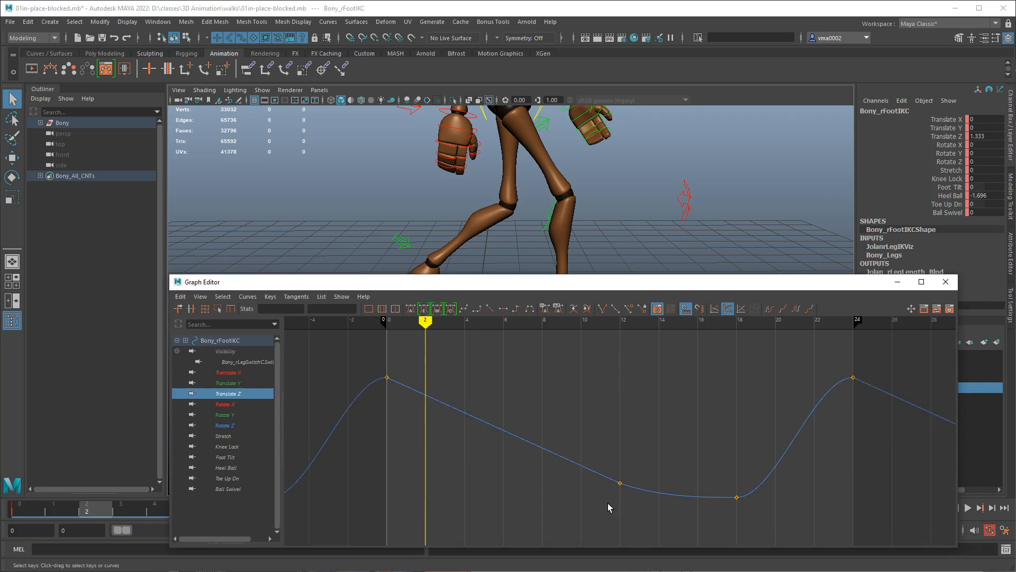
{"action": "mouse_move", "coordinate": [661, 501]}
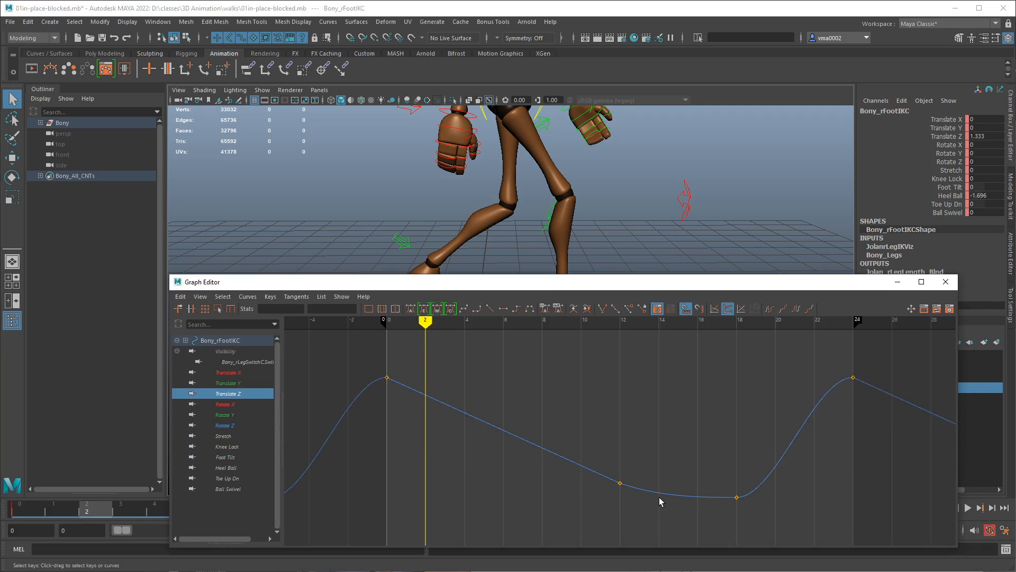
{"action": "mouse_move", "coordinate": [632, 491]}
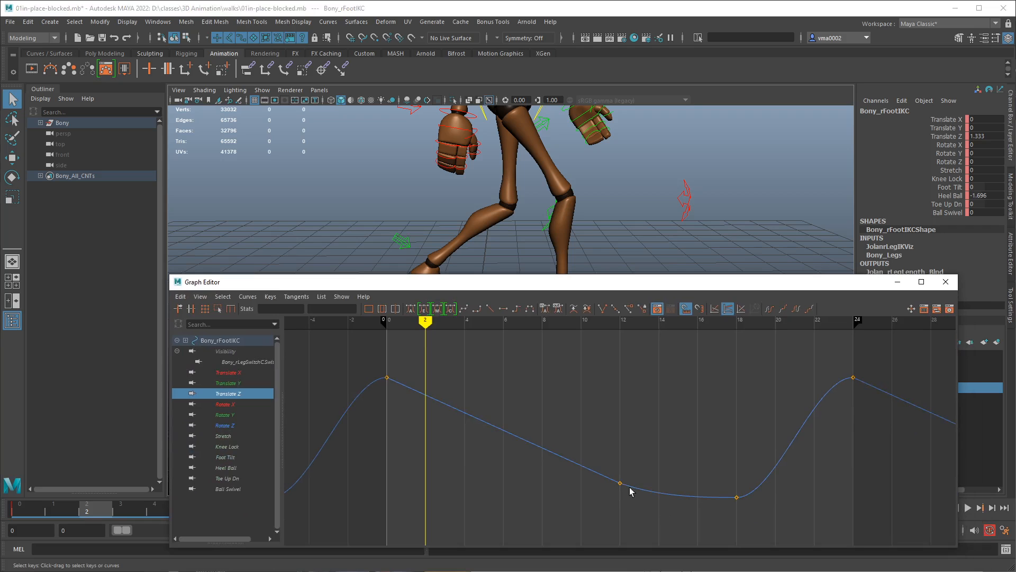
{"action": "mouse_move", "coordinate": [675, 519]}
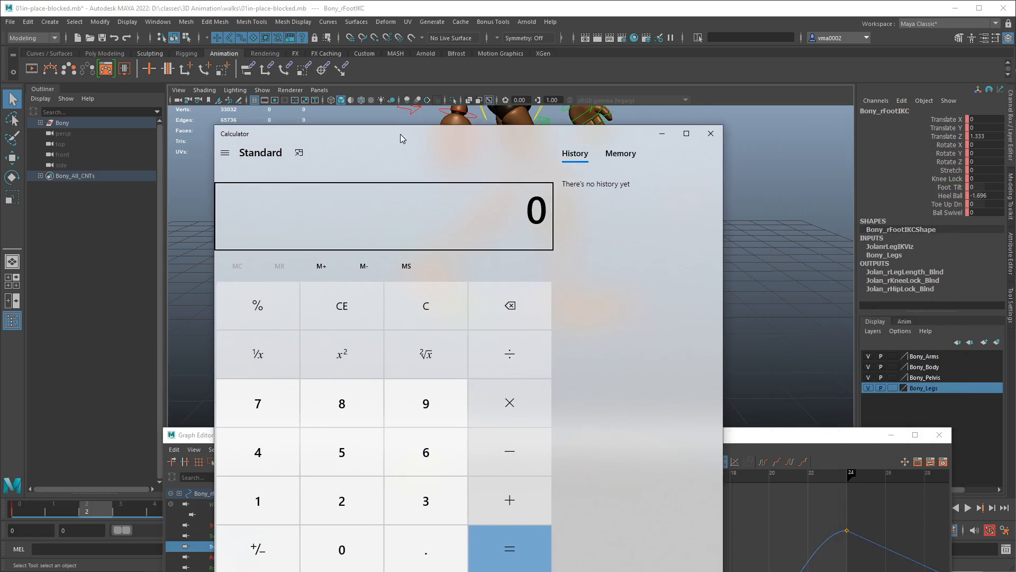
- Compute 2 − 1.333 = 0.667 in Calculator, then return to the Graph Editor
{"action": "left_click", "coordinate": [341, 500]}
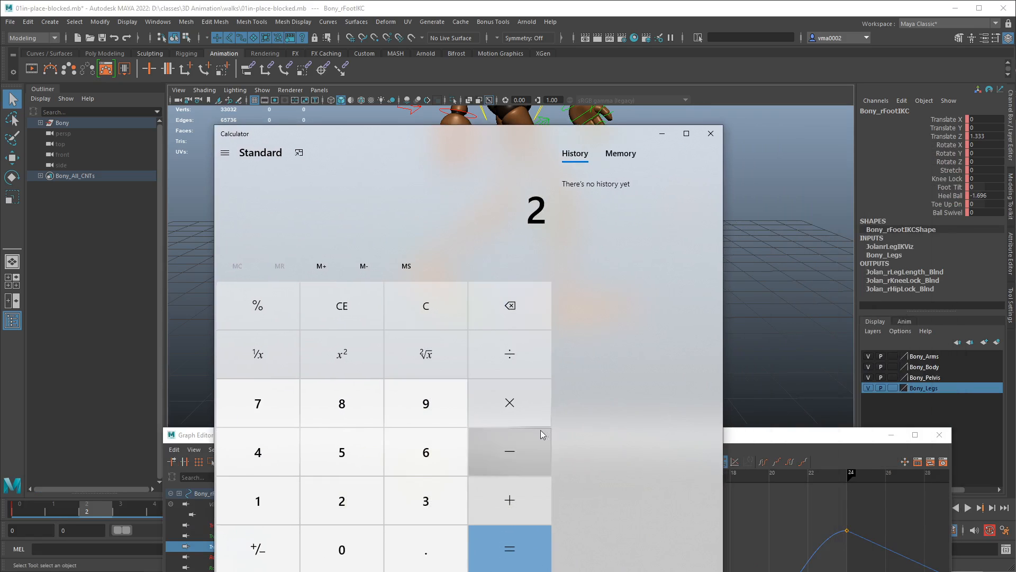
{"action": "left_click", "coordinate": [509, 451]}
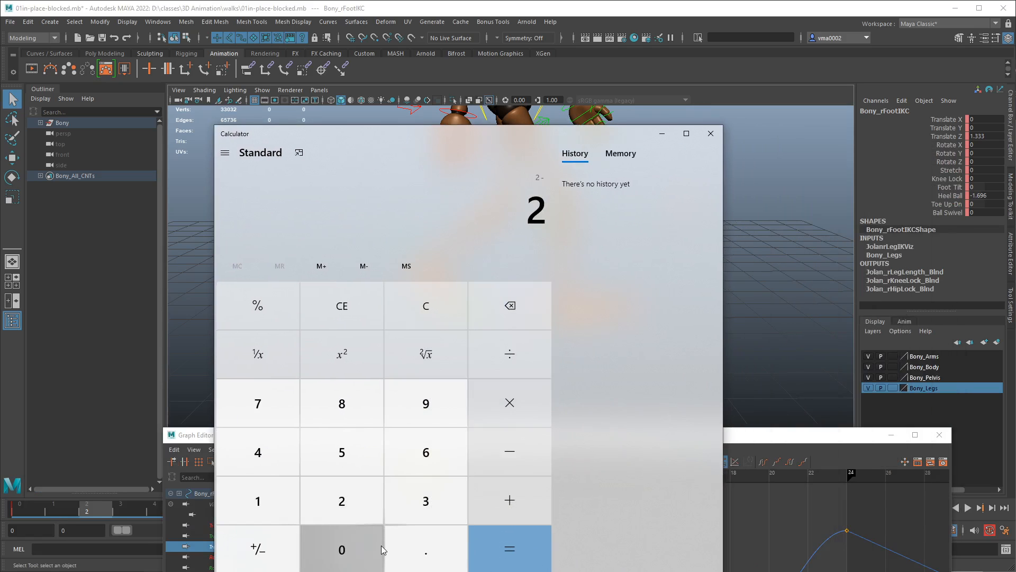
{"action": "left_click", "coordinate": [425, 499]}
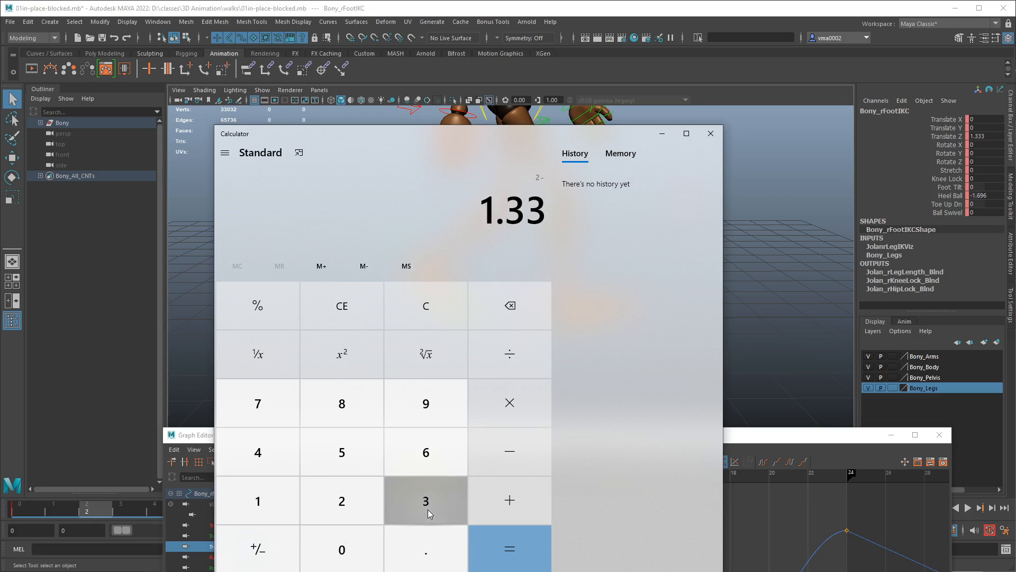
{"action": "left_click", "coordinate": [509, 548]}
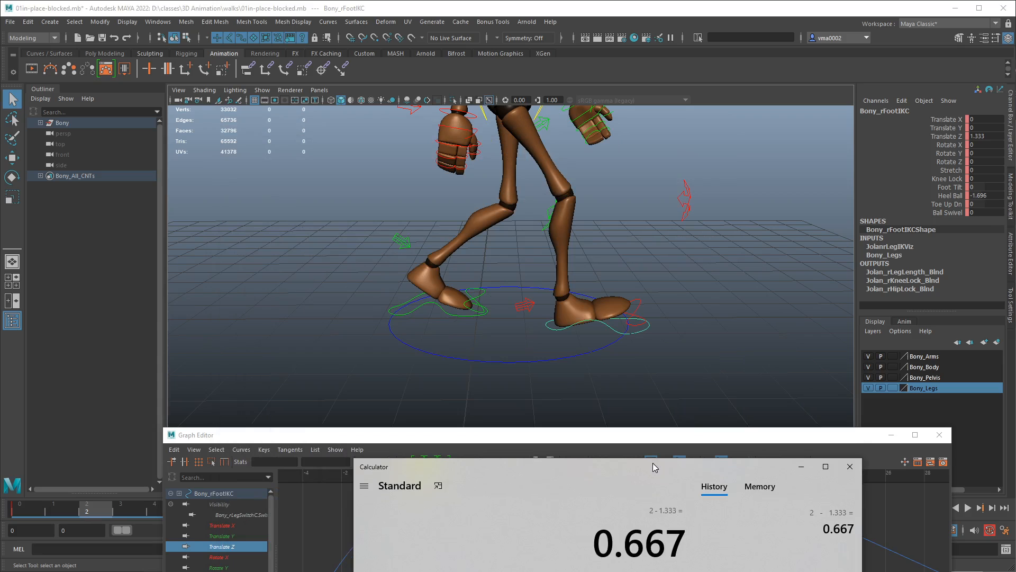
{"action": "left_click", "coordinate": [849, 466]}
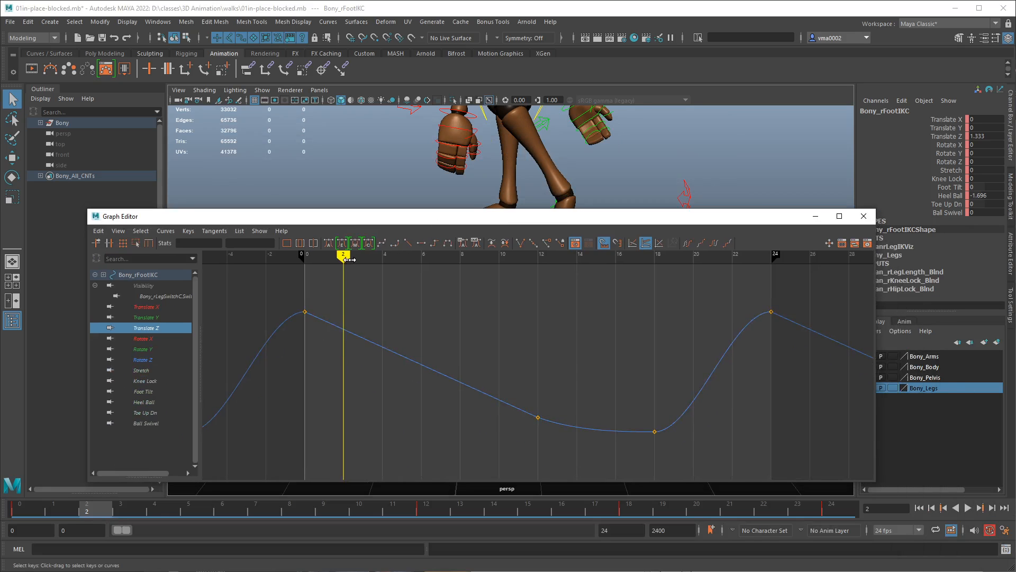
- Key Bony_rFootIKC's Translate Z at −2.667 on frame 14, extending the linear slide
{"action": "left_click", "coordinate": [426, 511]}
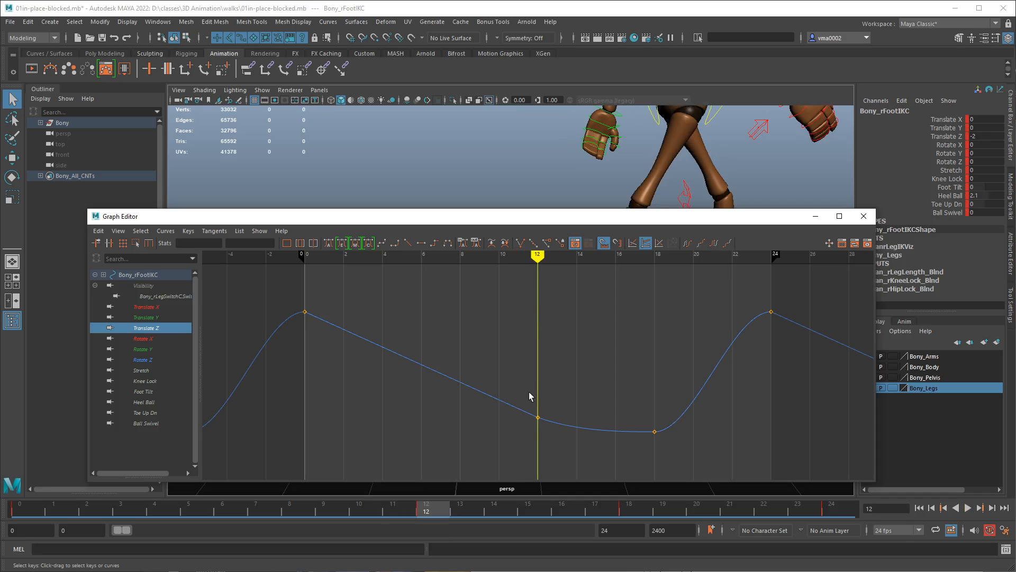
{"action": "left_click", "coordinate": [537, 417]}
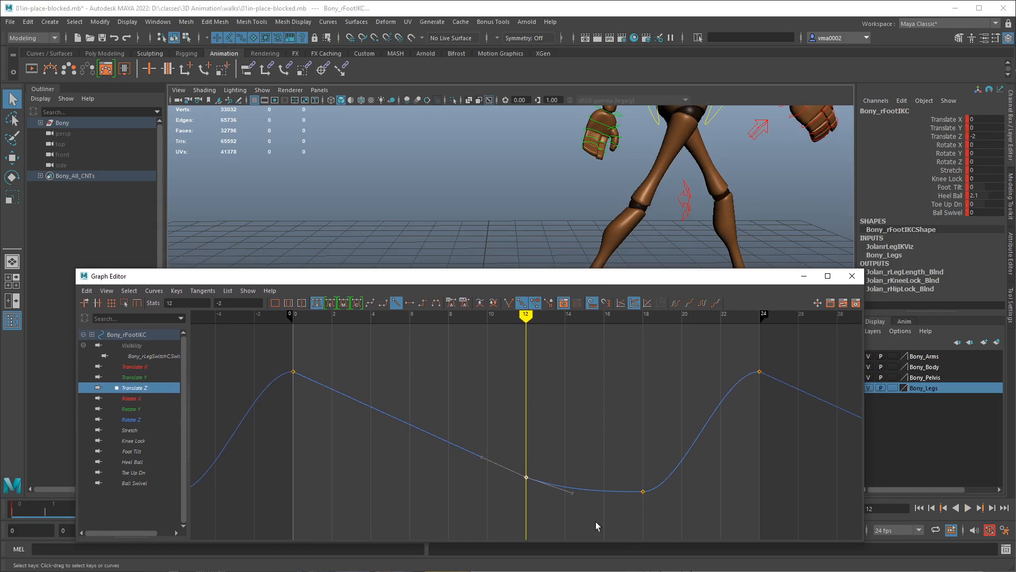
{"action": "mouse_move", "coordinate": [855, 269]}
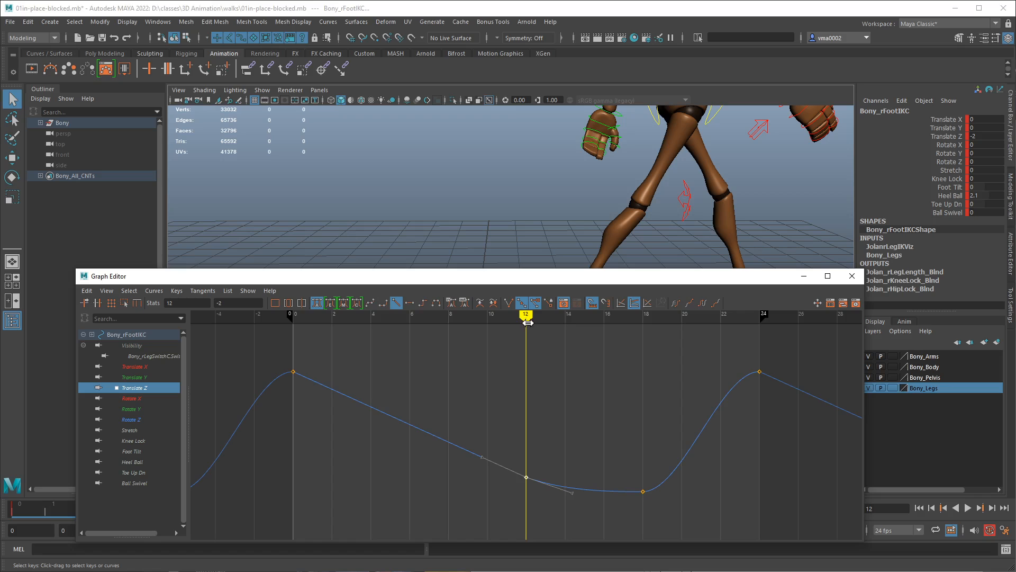
{"action": "mouse_move", "coordinate": [639, 292]}
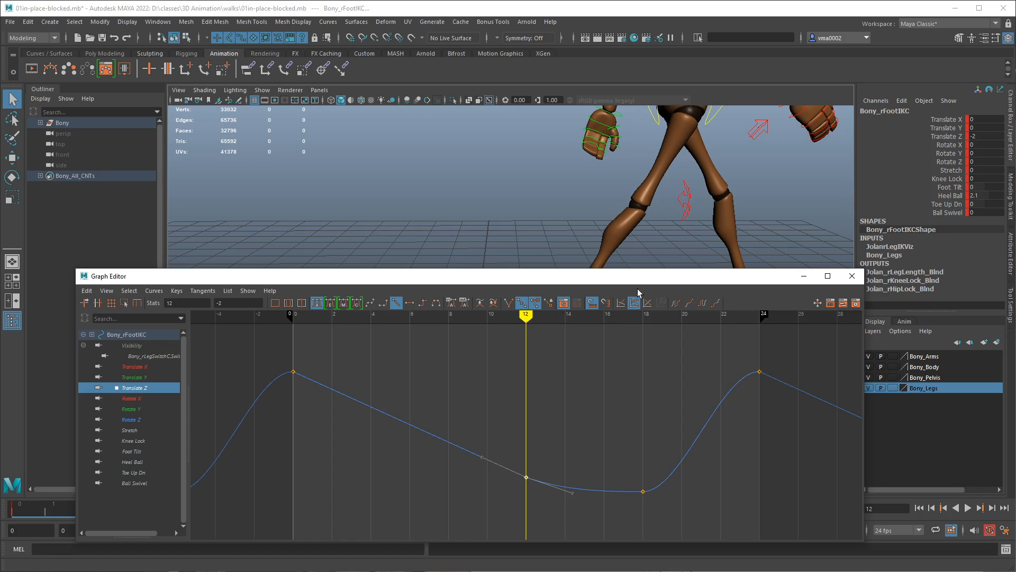
{"action": "left_click", "coordinate": [851, 276]}
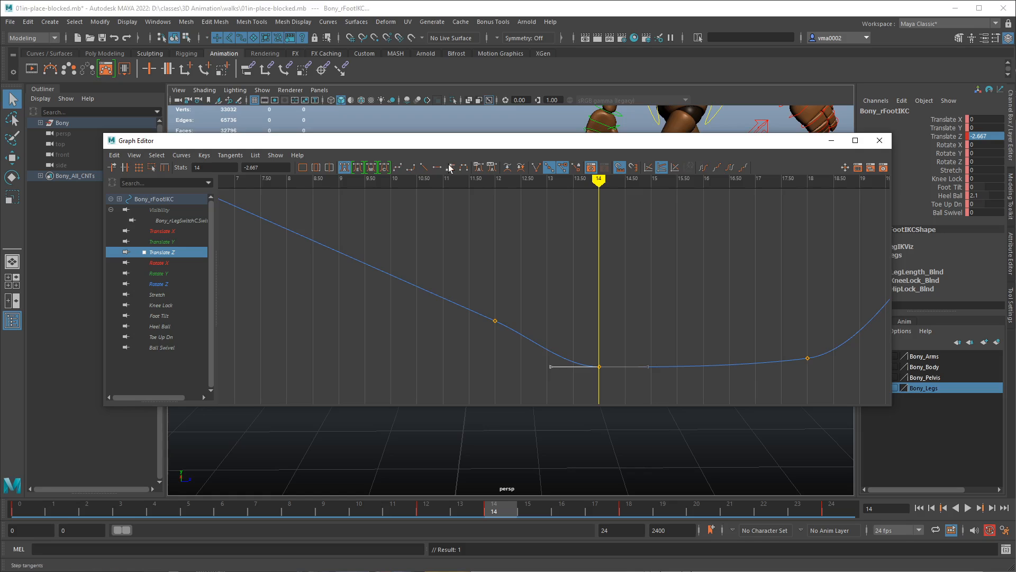
{"action": "left_click", "coordinate": [536, 369]}
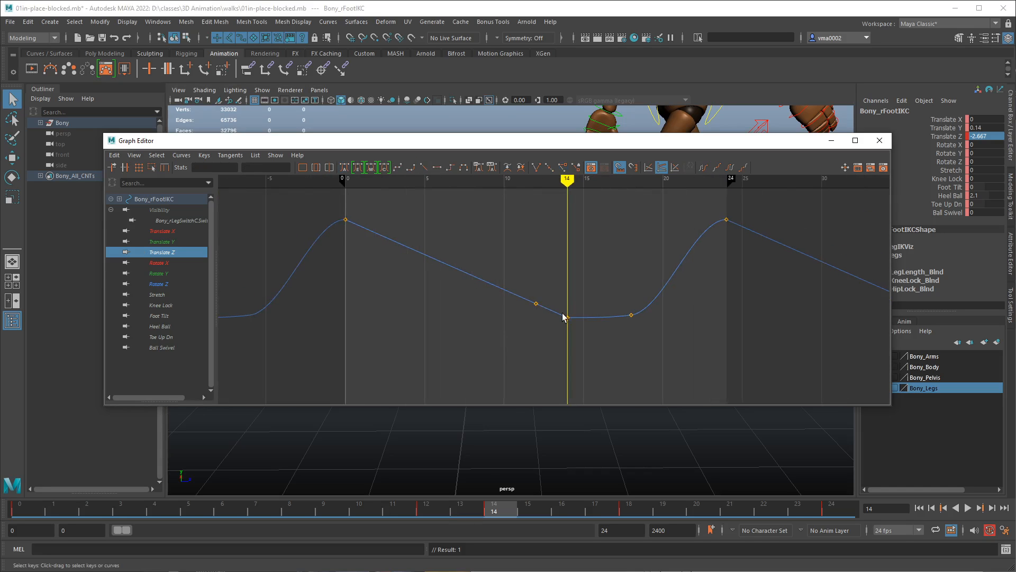
{"action": "left_click", "coordinate": [831, 141]}
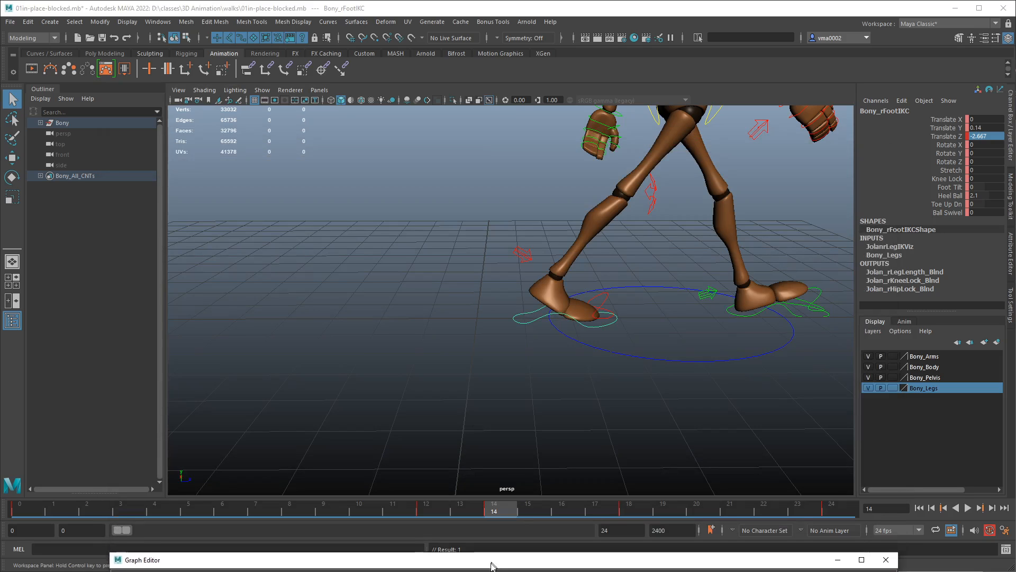
- Scrub frames 8, 12 and 14 to review the right foot slide, then select Bony_lFootIKC
{"action": "left_click", "coordinate": [289, 507]}
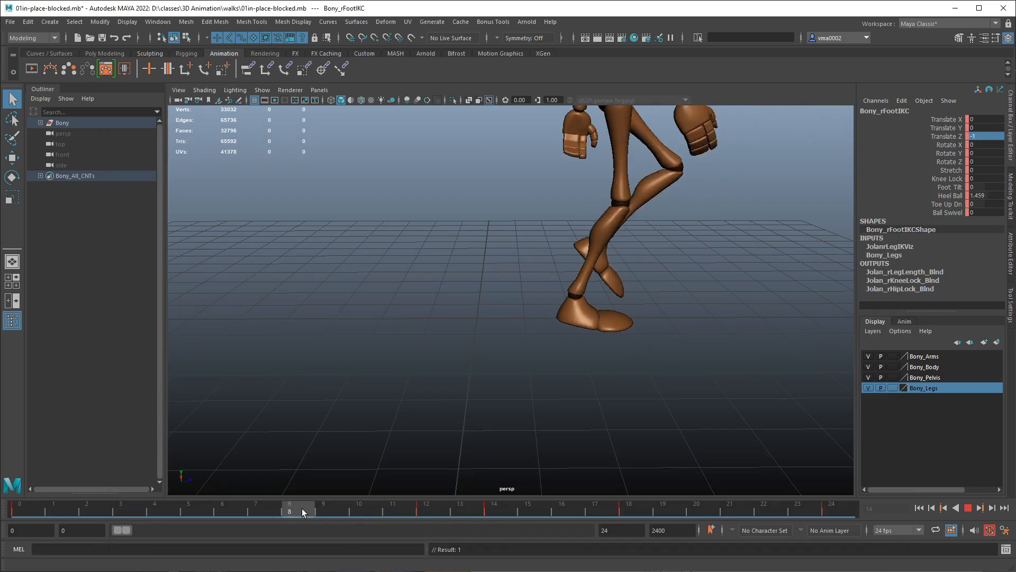
{"action": "left_click", "coordinate": [427, 512]}
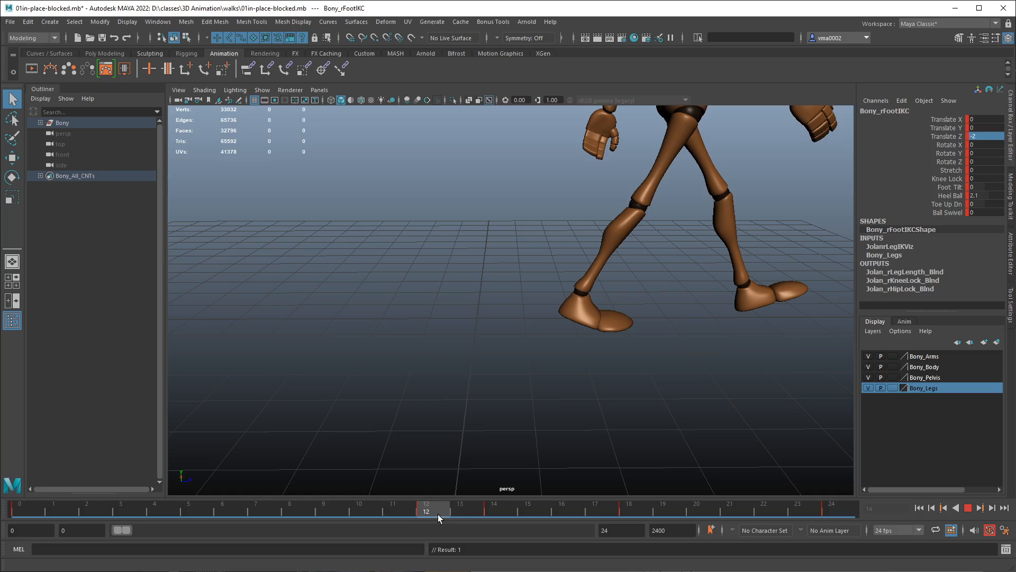
{"action": "left_click", "coordinate": [500, 512]}
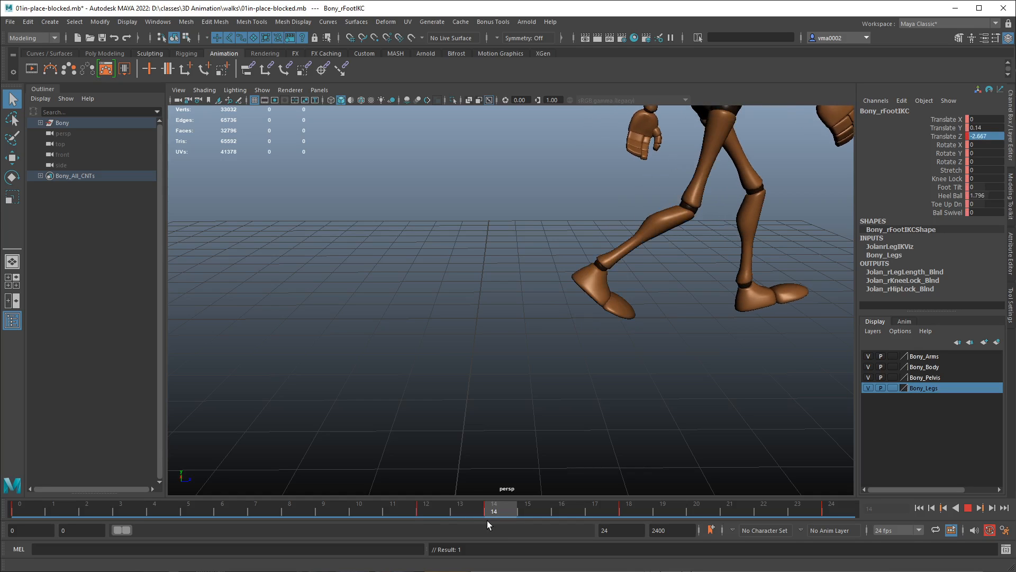
{"action": "left_click", "coordinate": [425, 511]}
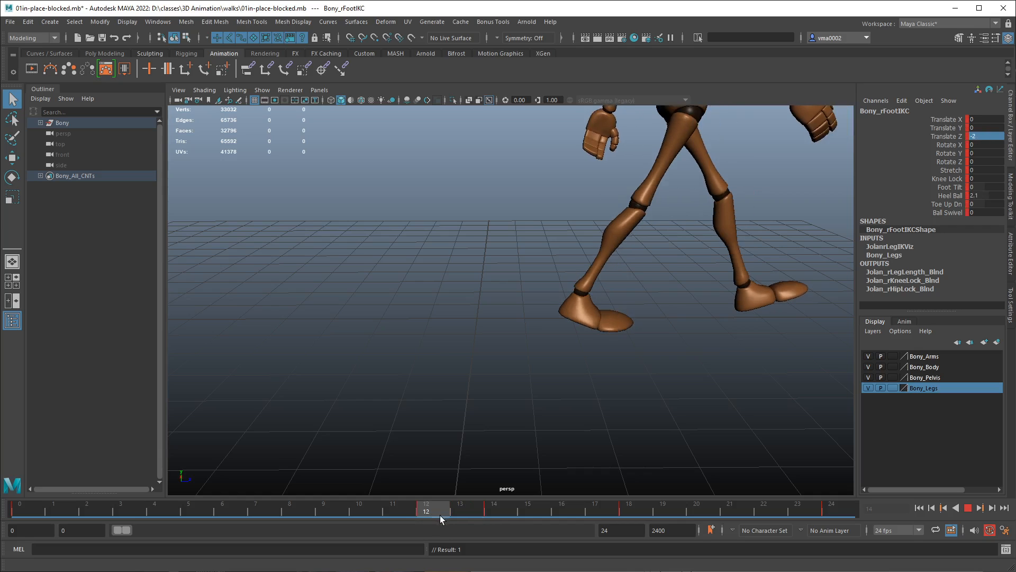
{"action": "left_click", "coordinate": [494, 507]}
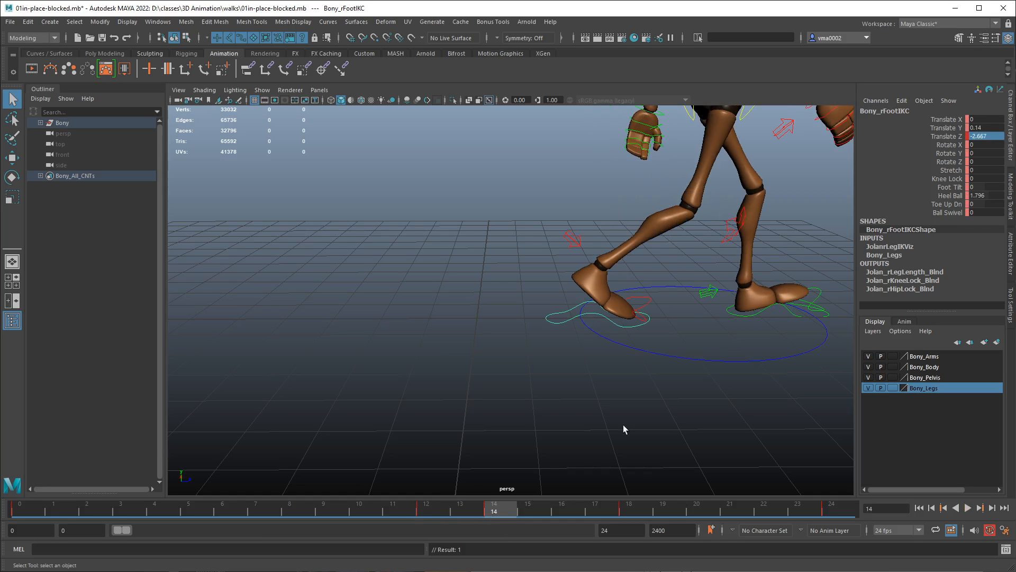
{"action": "mouse_move", "coordinate": [546, 497]}
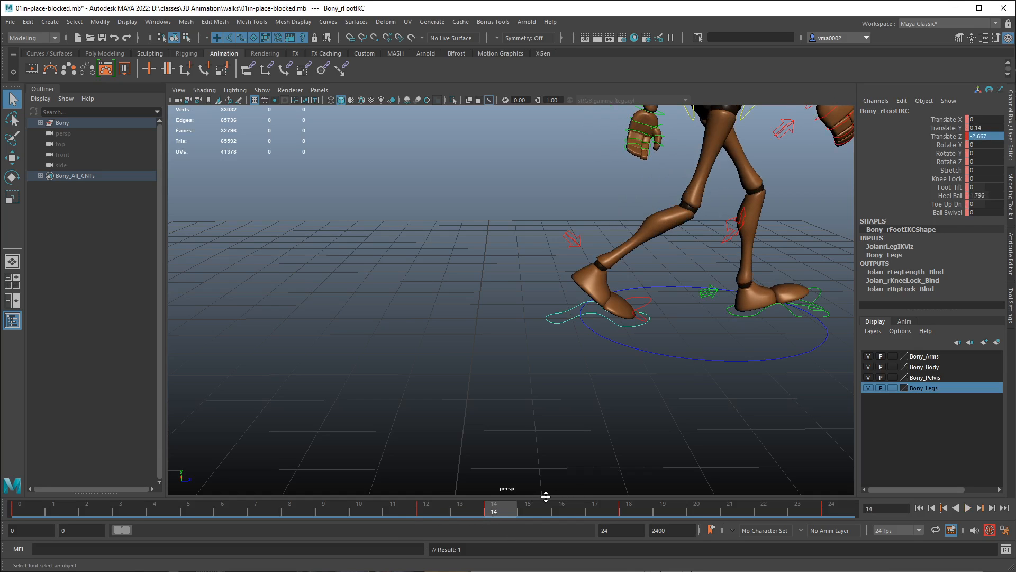
{"action": "left_click", "coordinate": [929, 508]}
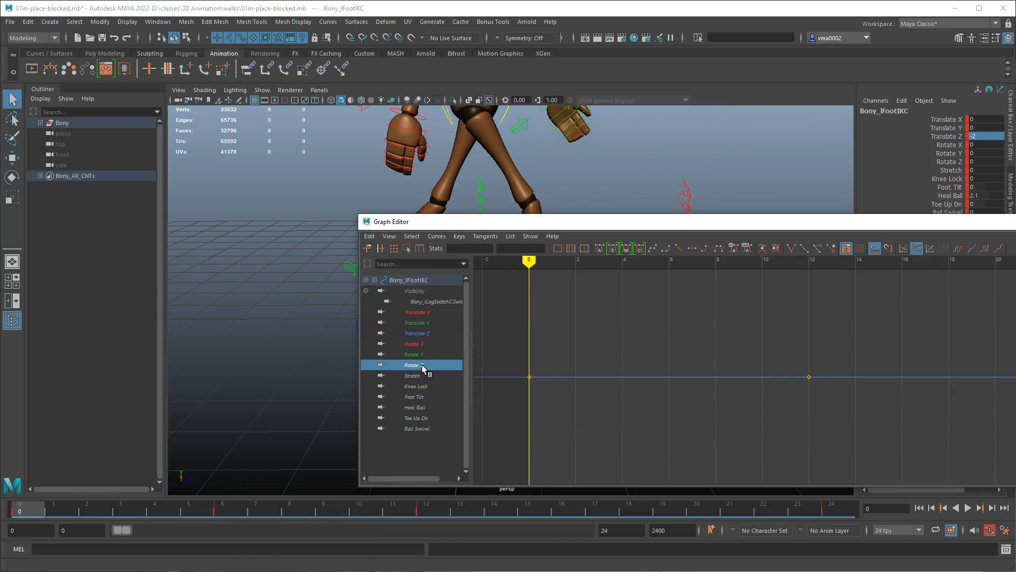
- Display Bony_lFootIKC's Translate Z curve and drag in the Graph Editor
{"action": "left_click", "coordinate": [417, 333]}
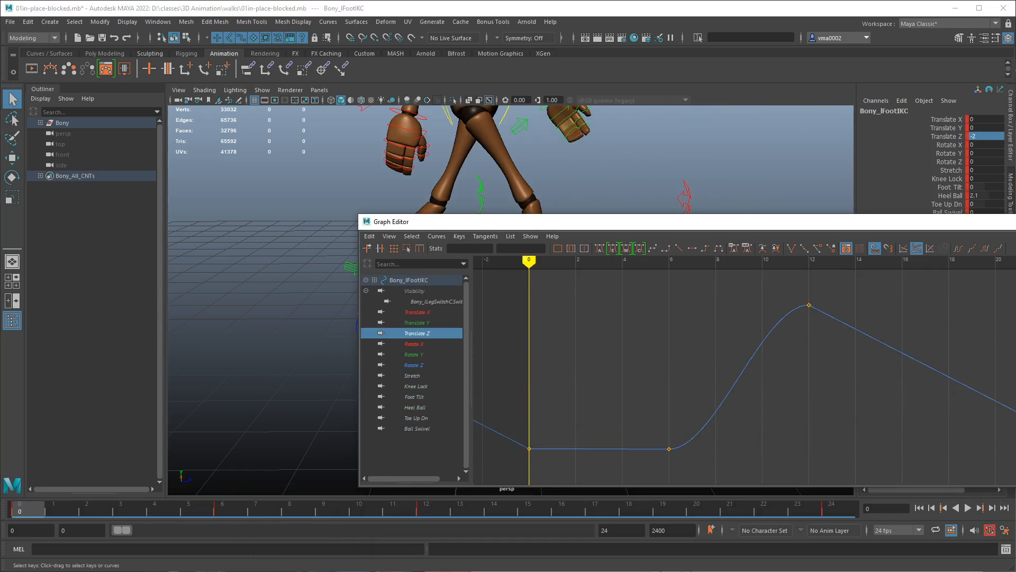
{"action": "left_click_drag", "start_coordinate": [391, 222], "coordinate": [154, 167]}
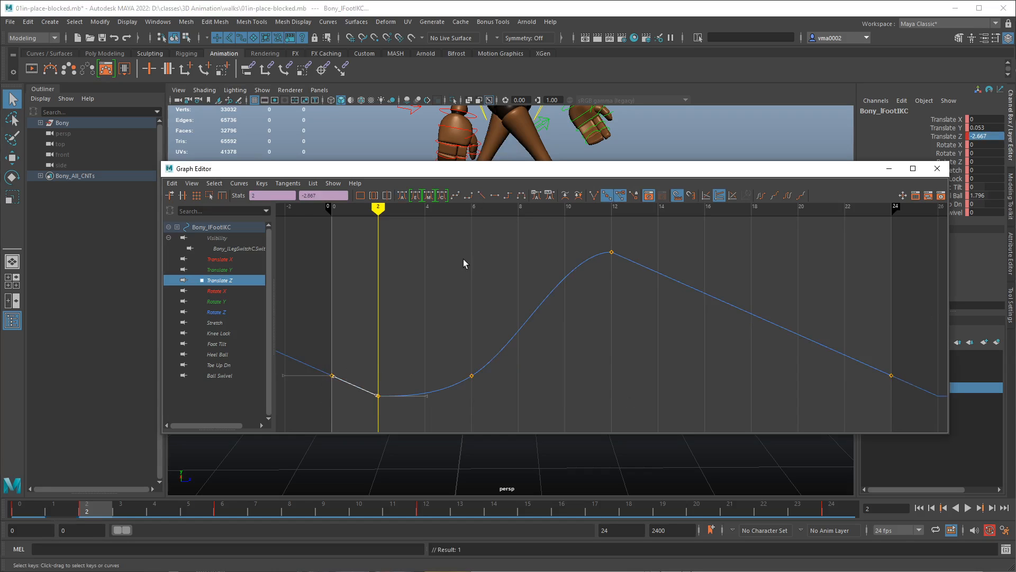
{"action": "mouse_move", "coordinate": [474, 176]}
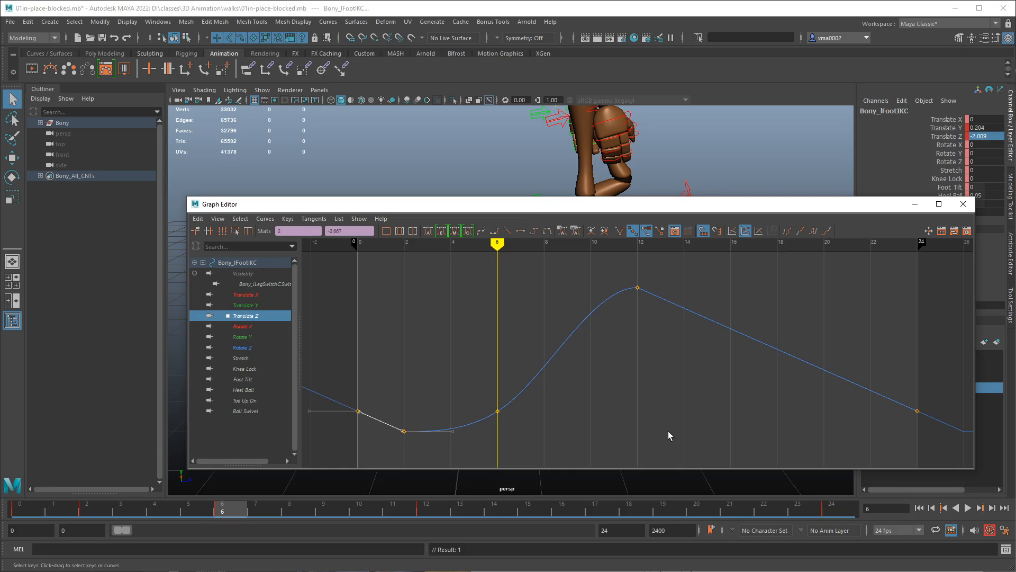
{"action": "mouse_move", "coordinate": [638, 286]}
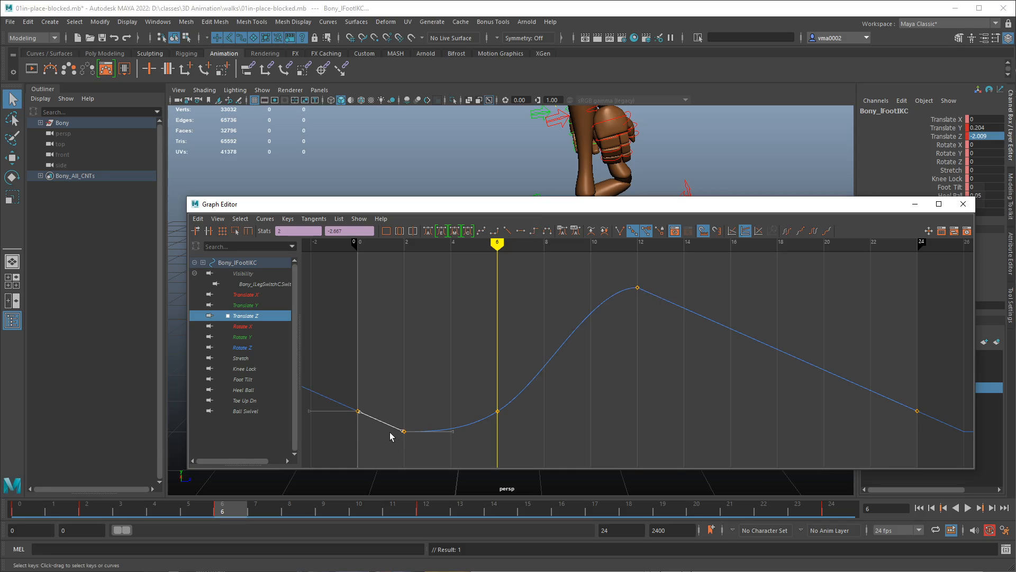
{"action": "mouse_move", "coordinate": [393, 443]}
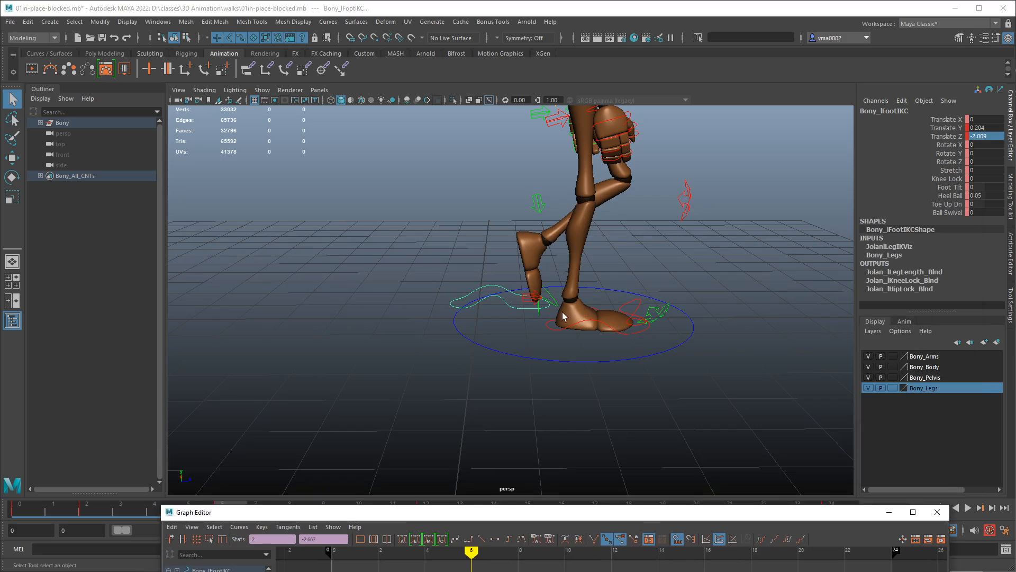
{"action": "mouse_move", "coordinate": [892, 370]}
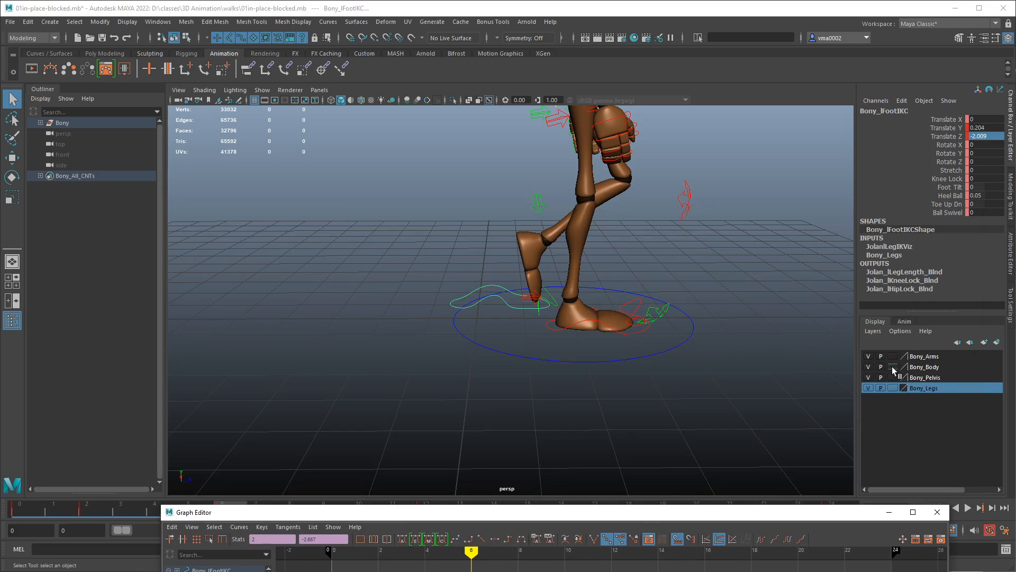